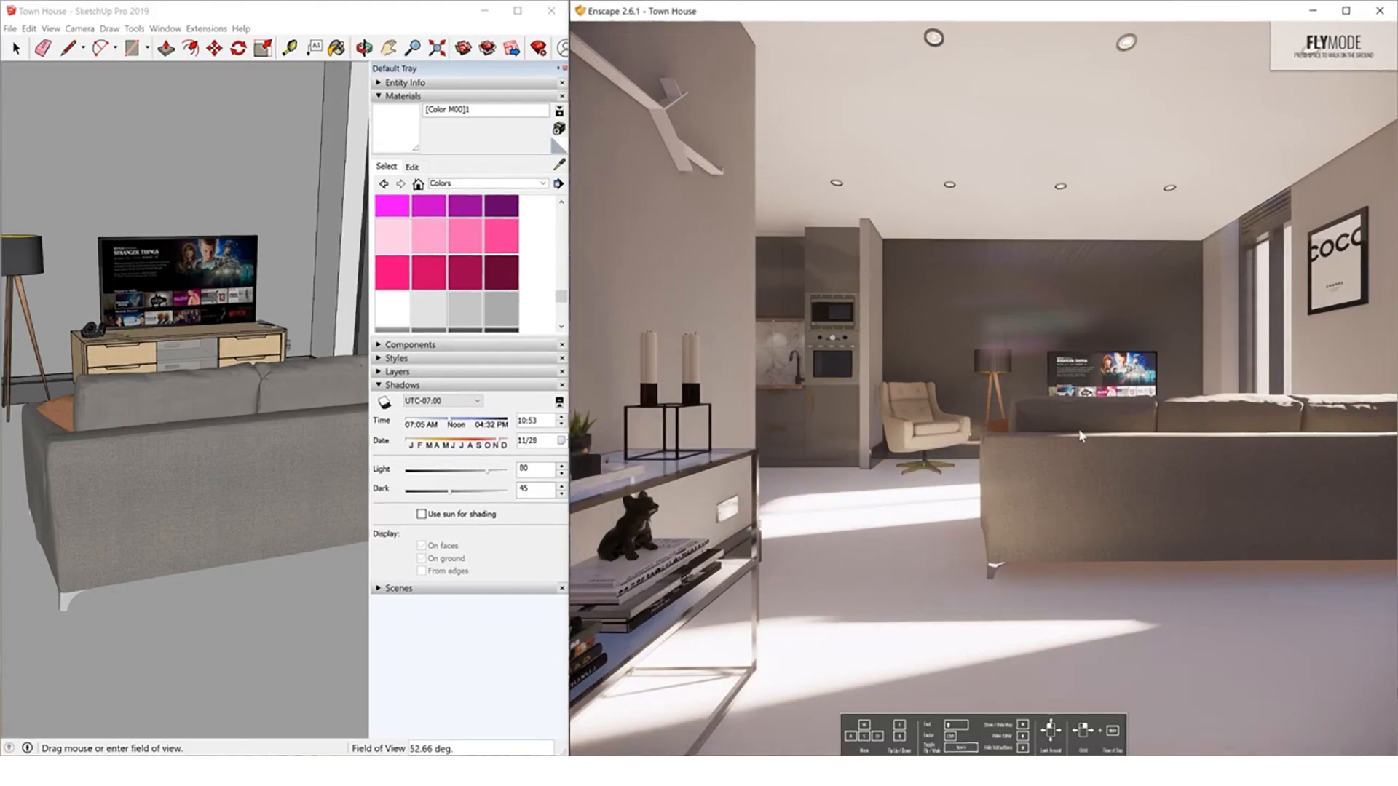
mouse_move(887, 556)
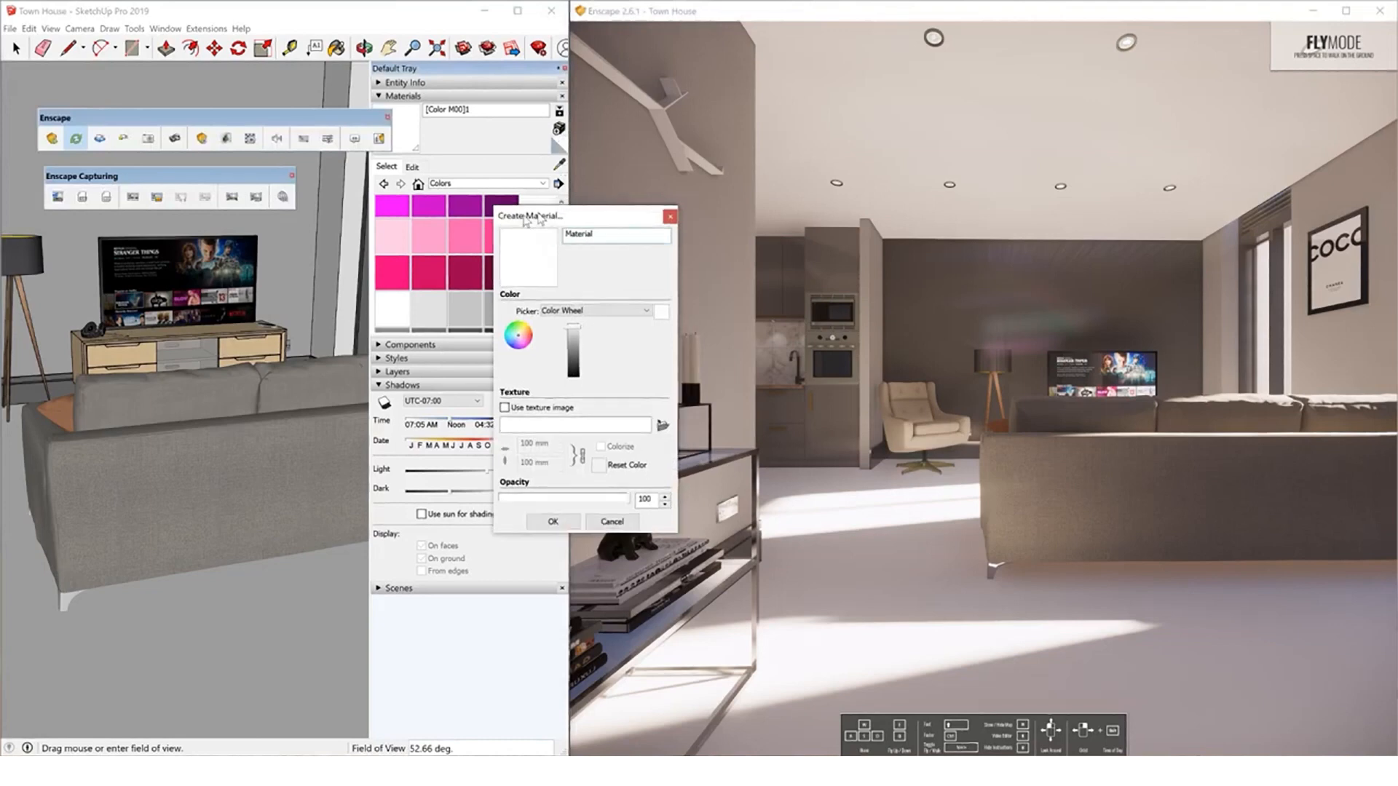
Create a material textured with 178_wall concrete bare_DIFF.jpg at 2000 mm width.
left_click_drag(540, 216, 490, 212)
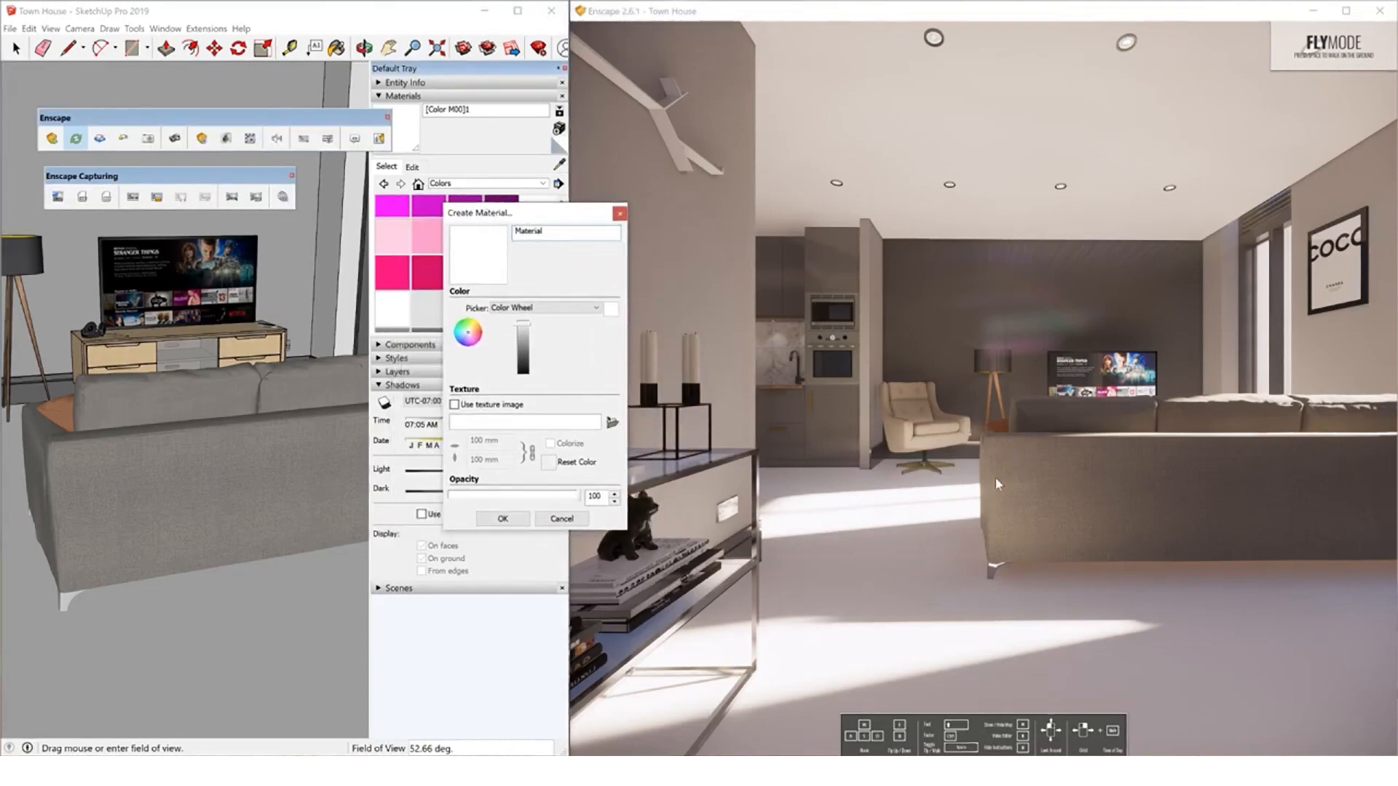
mouse_move(1029, 659)
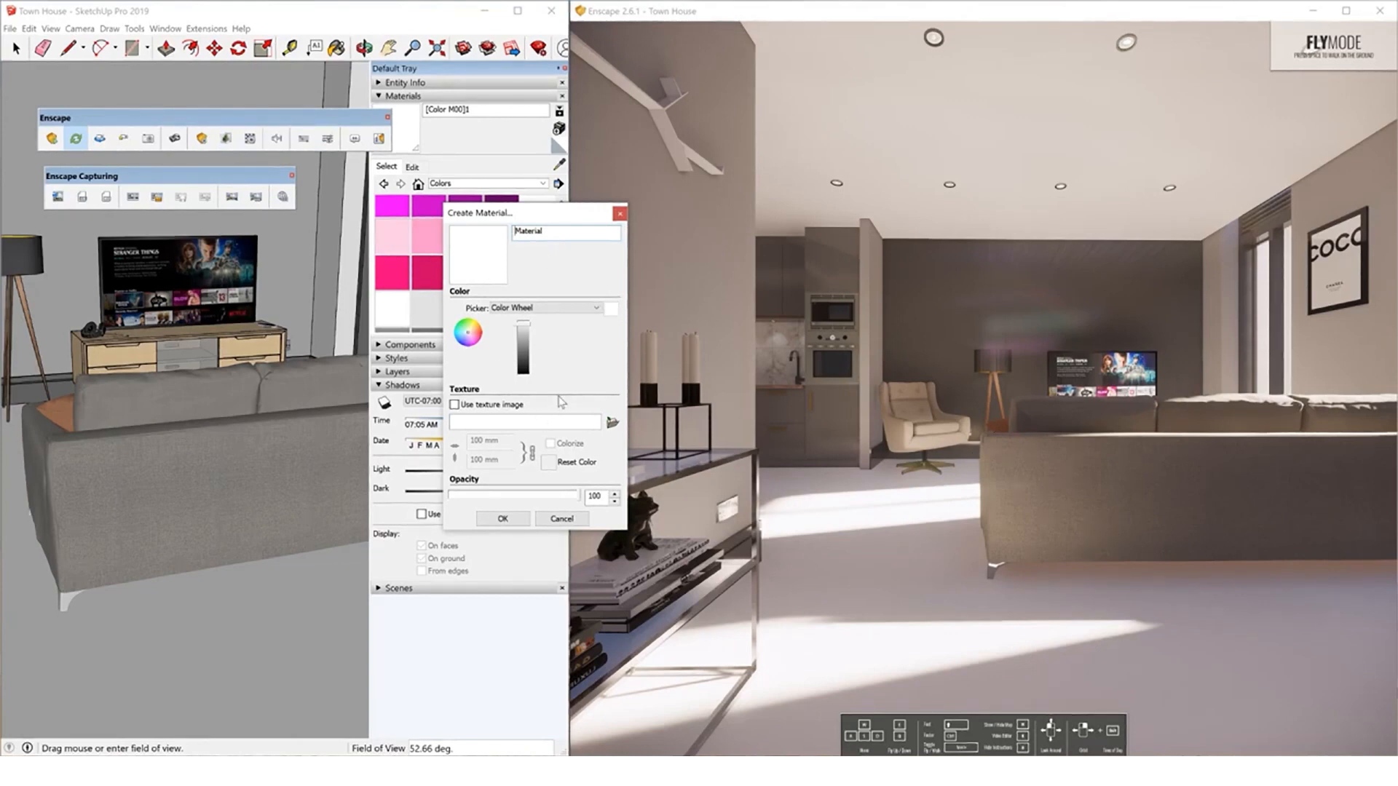
left_click(613, 421)
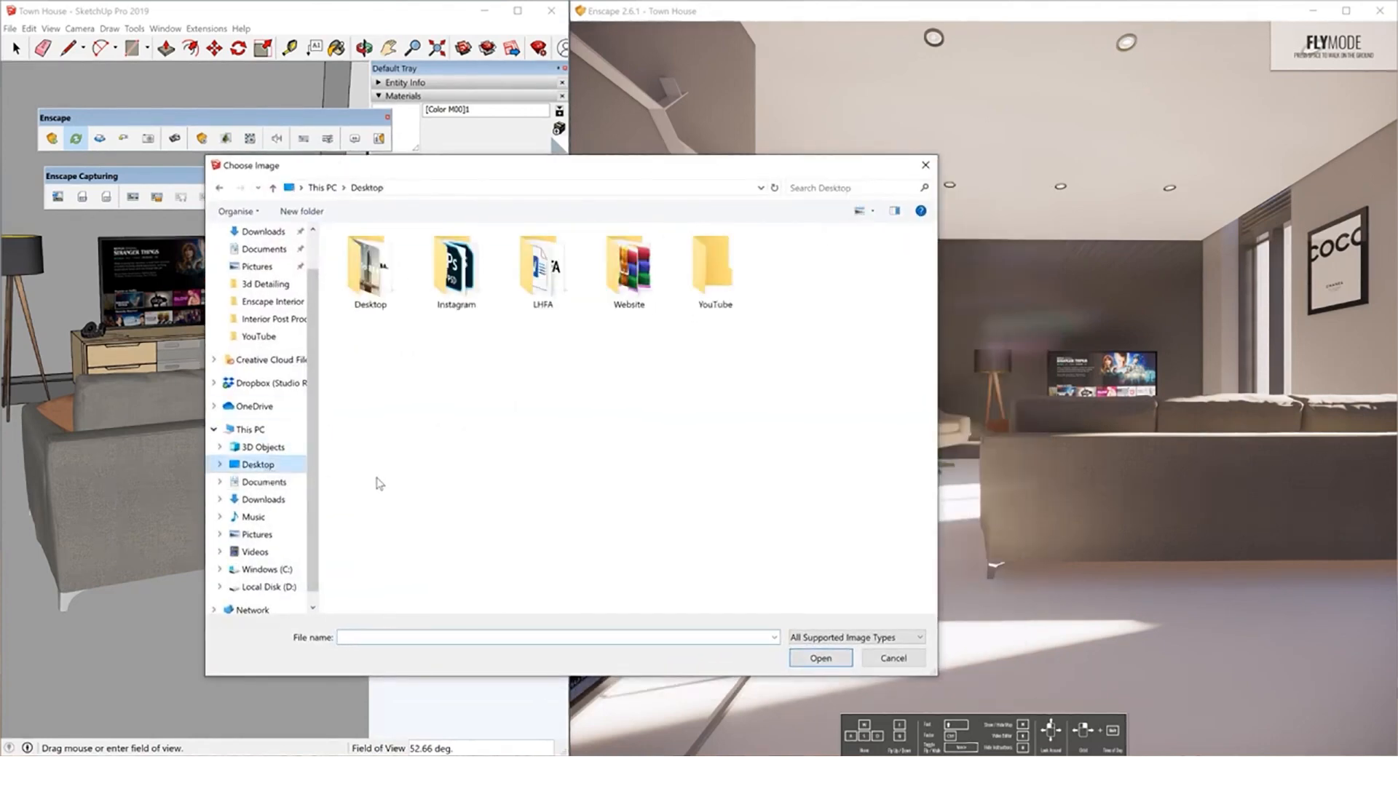
double_click(715, 267)
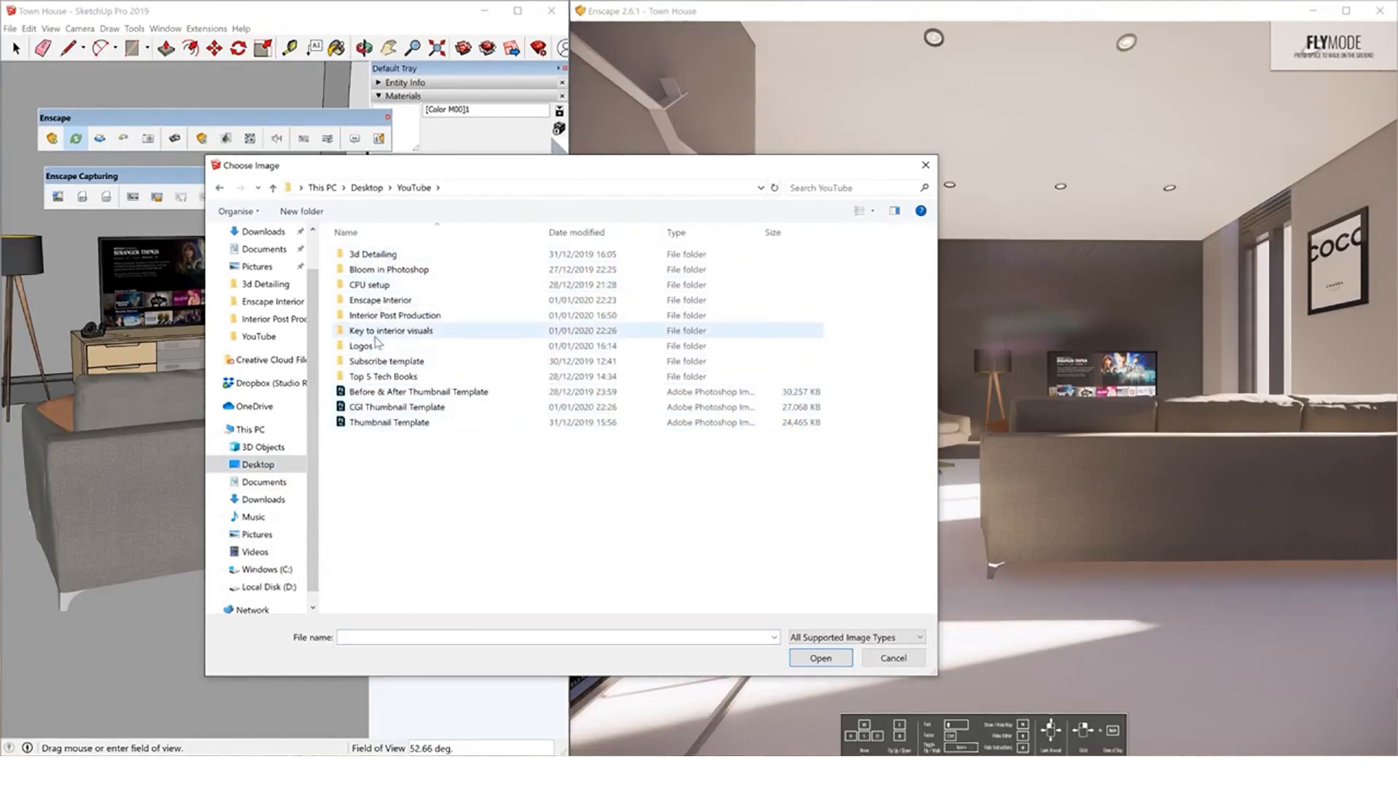
double_click(391, 330)
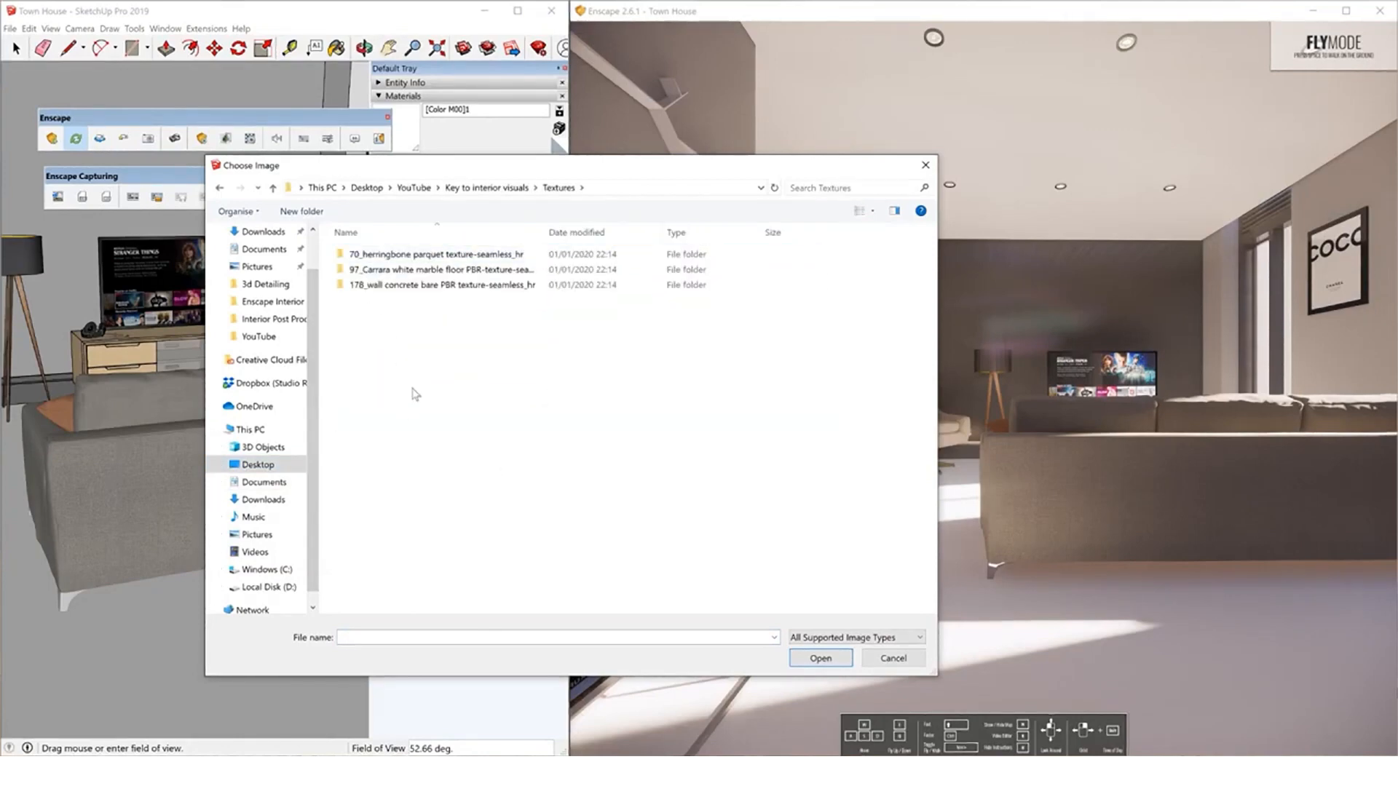
left_click(446, 270)
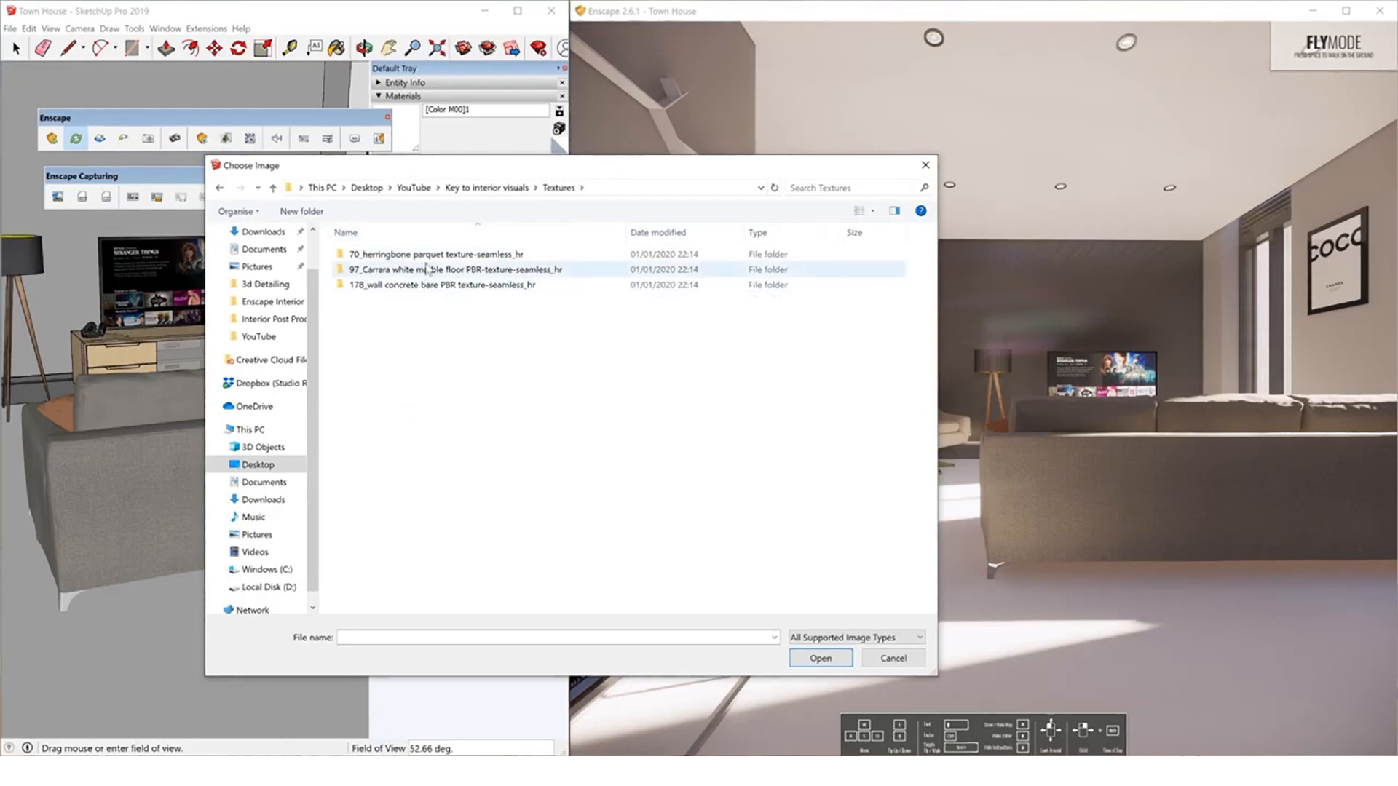
double_click(442, 285)
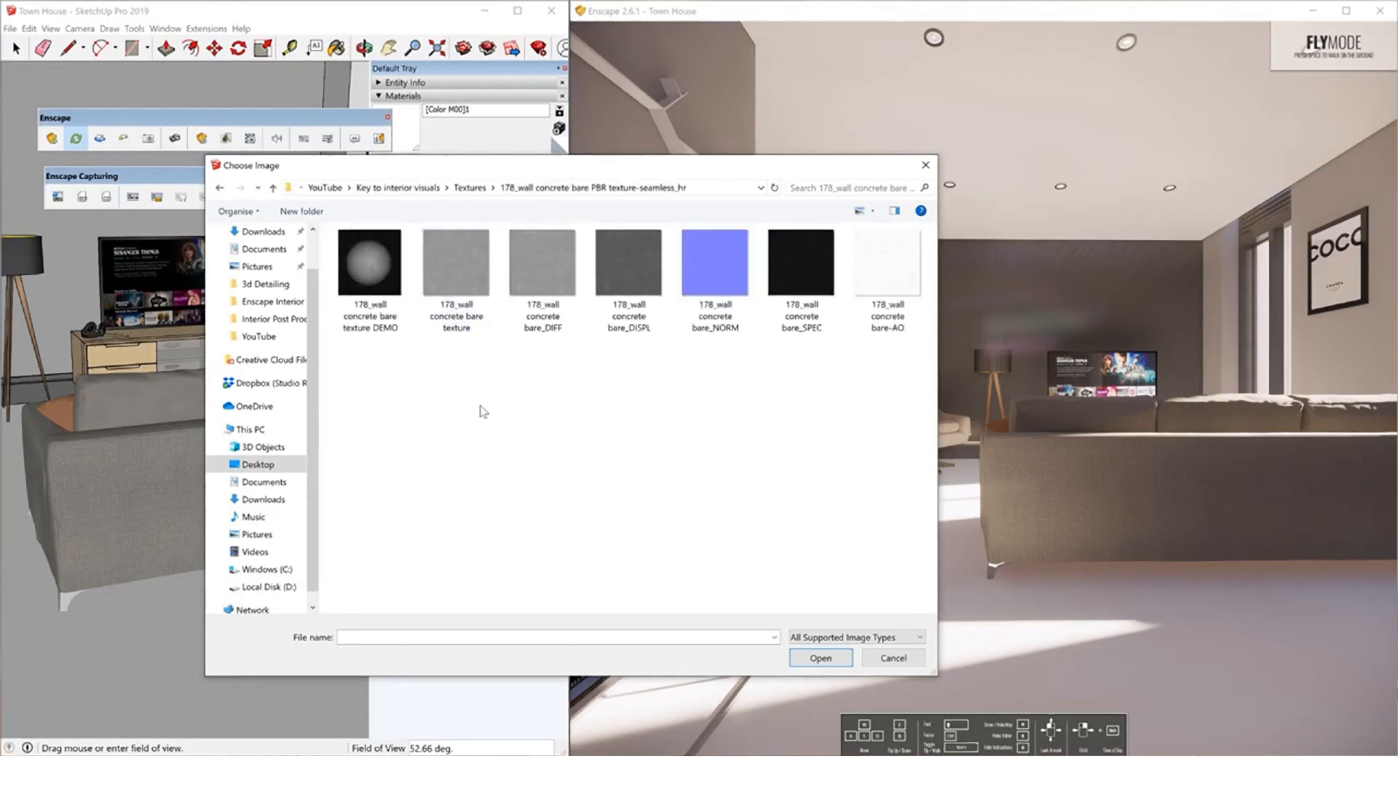
left_click(542, 262)
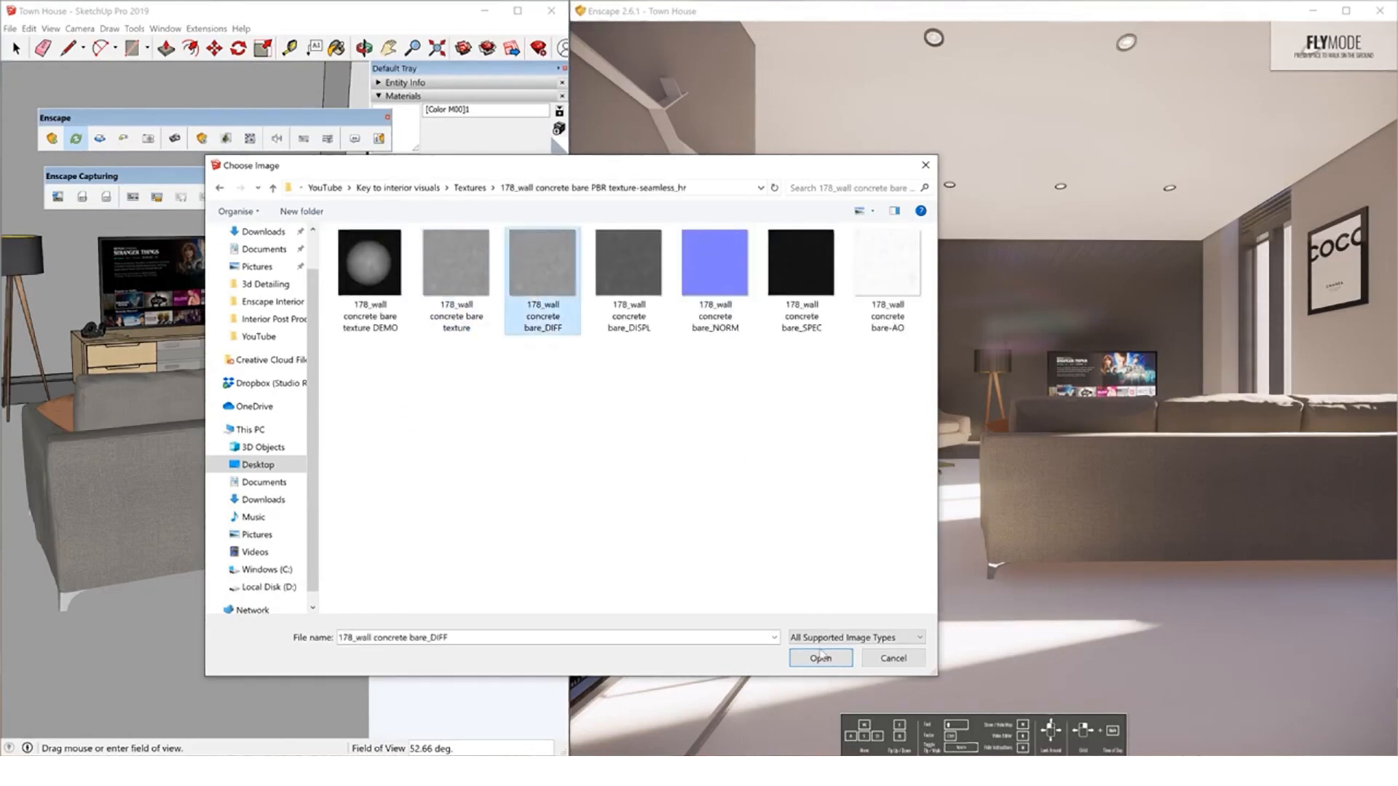
left_click(820, 658)
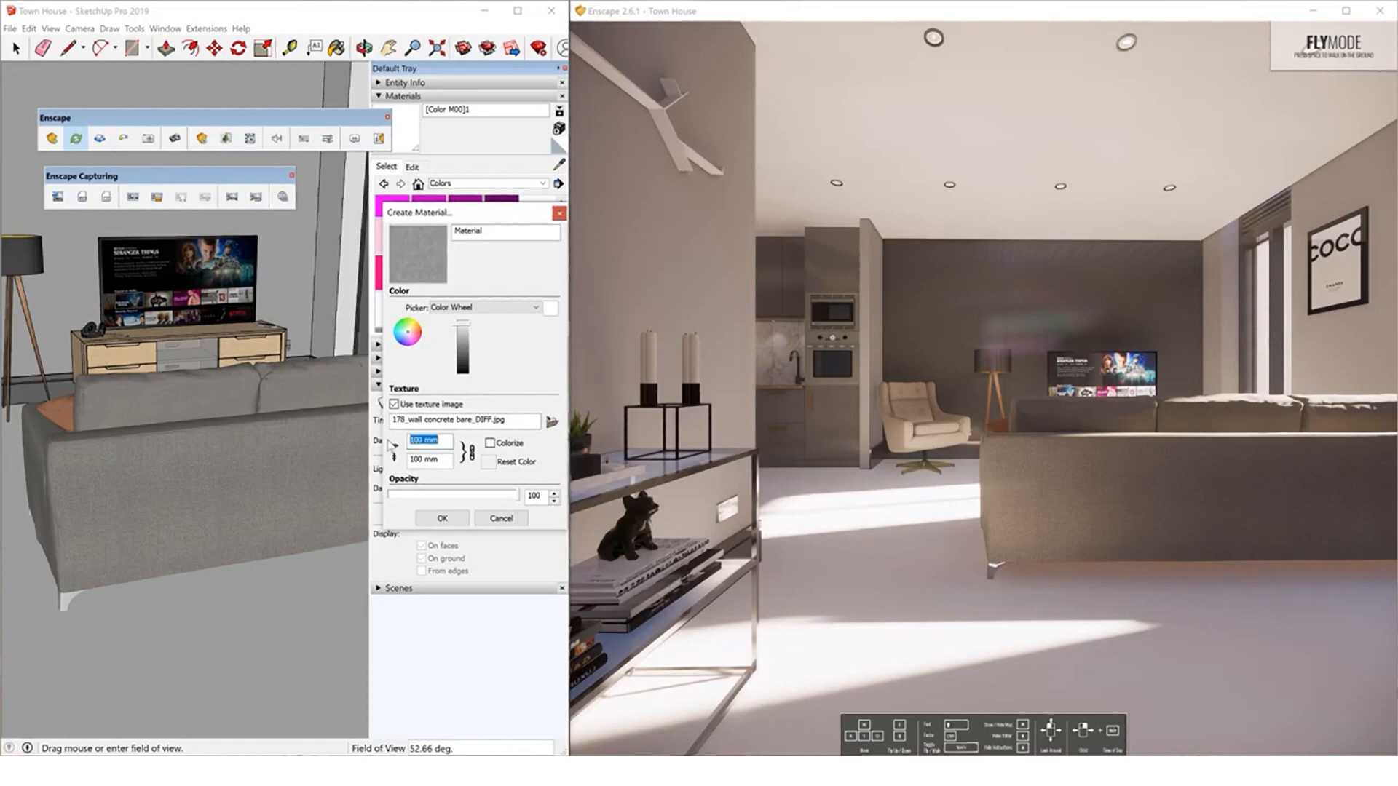
type("2000")
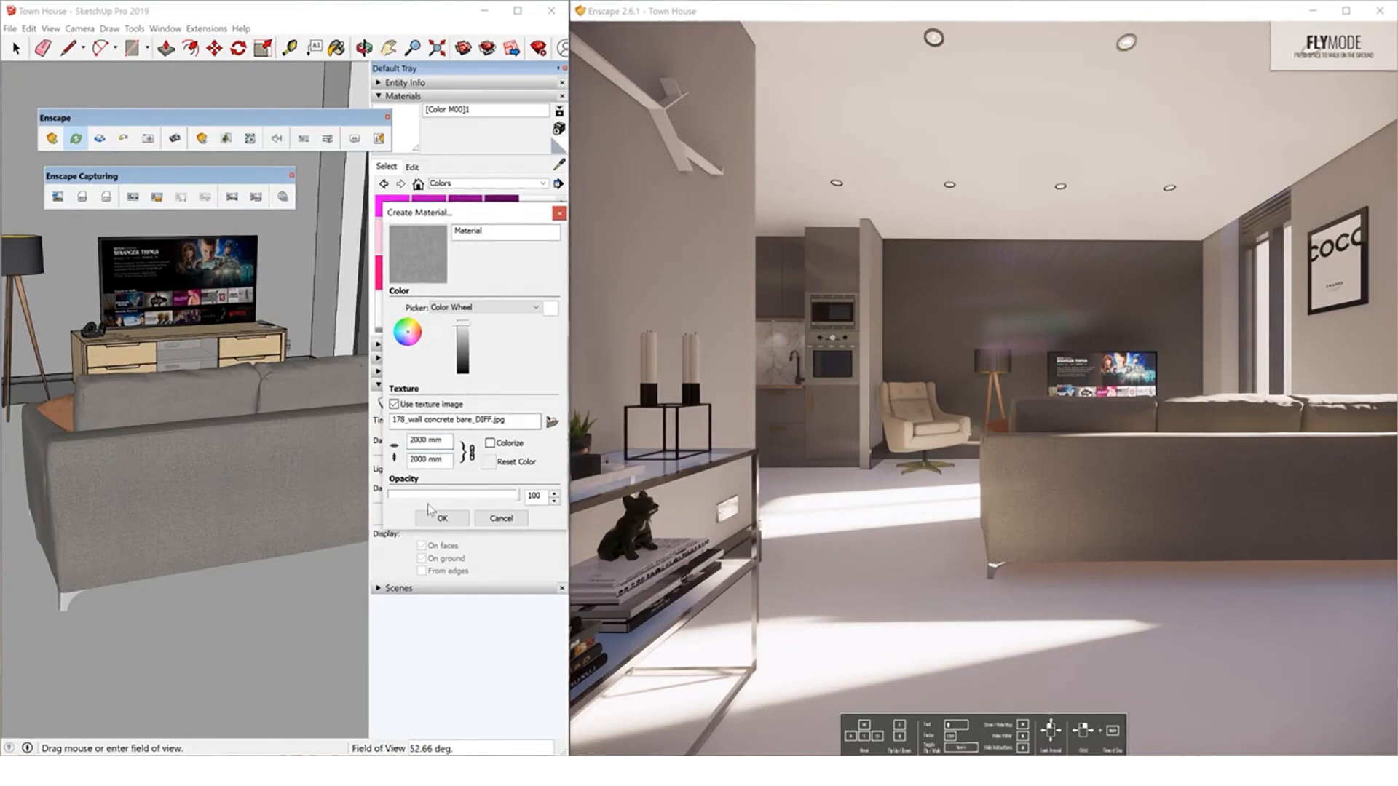
left_click(501, 519)
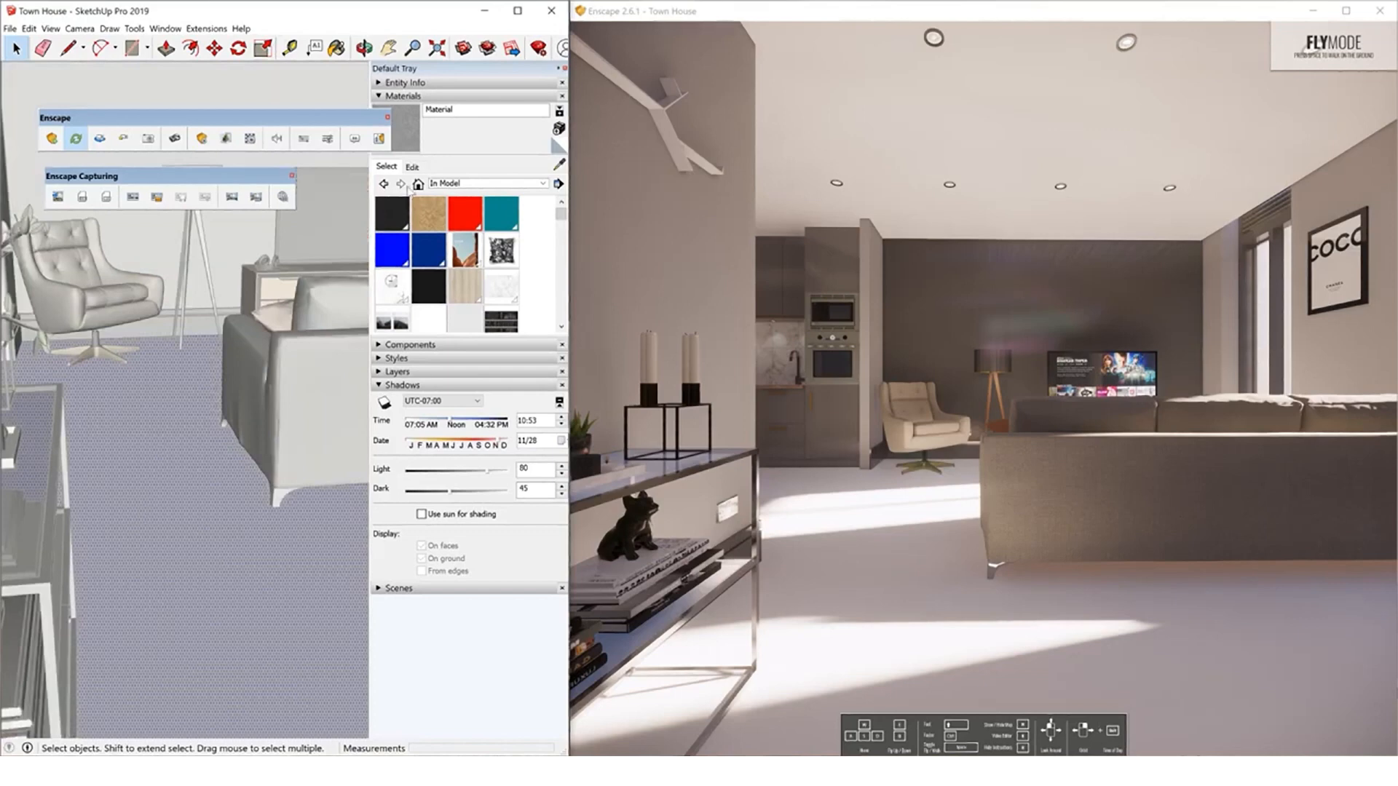
Paint the floor with the new concrete material.
left_click(334, 47)
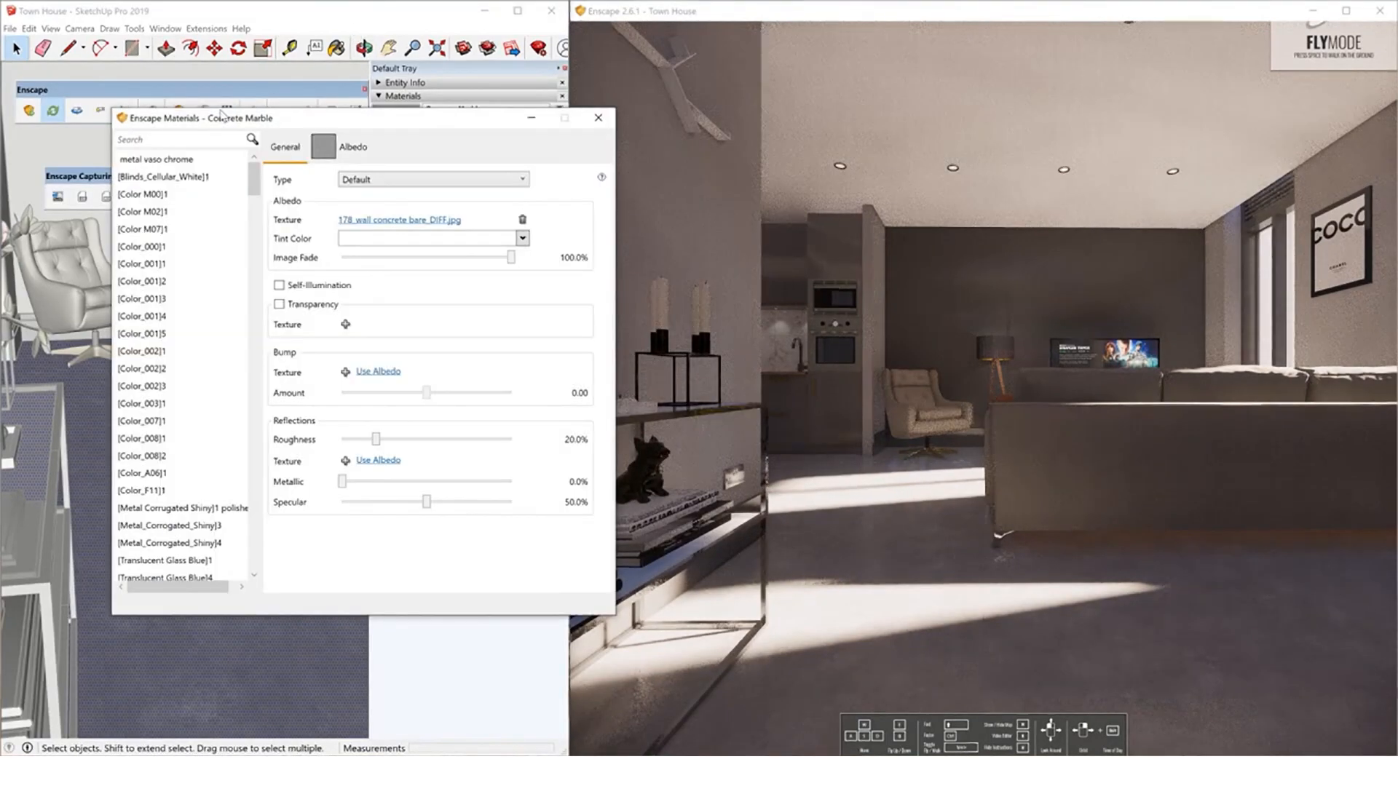
Set the concrete floor's roughness to 14% and raise specular to about 82%.
left_click_drag(196, 117, 145, 115)
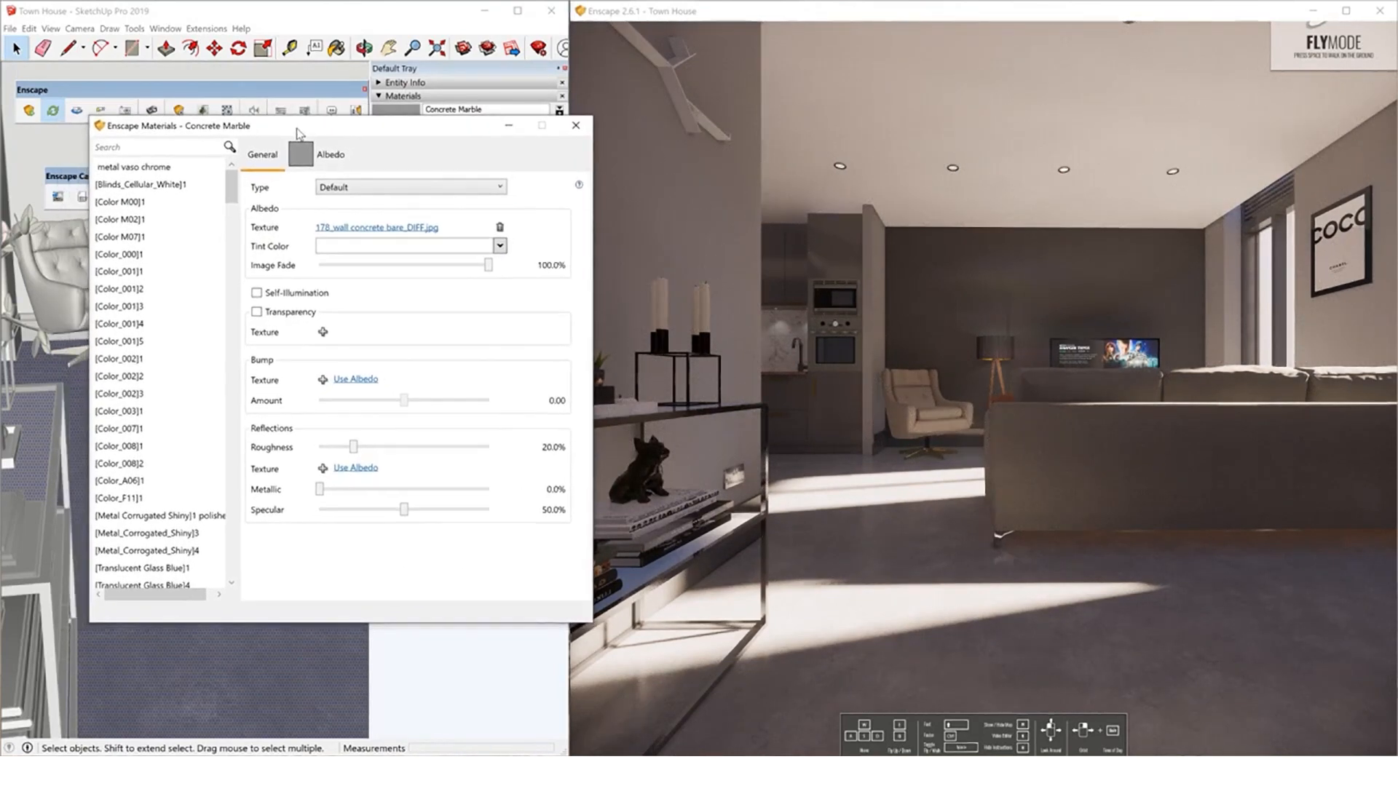
left_click_drag(353, 447, 432, 447)
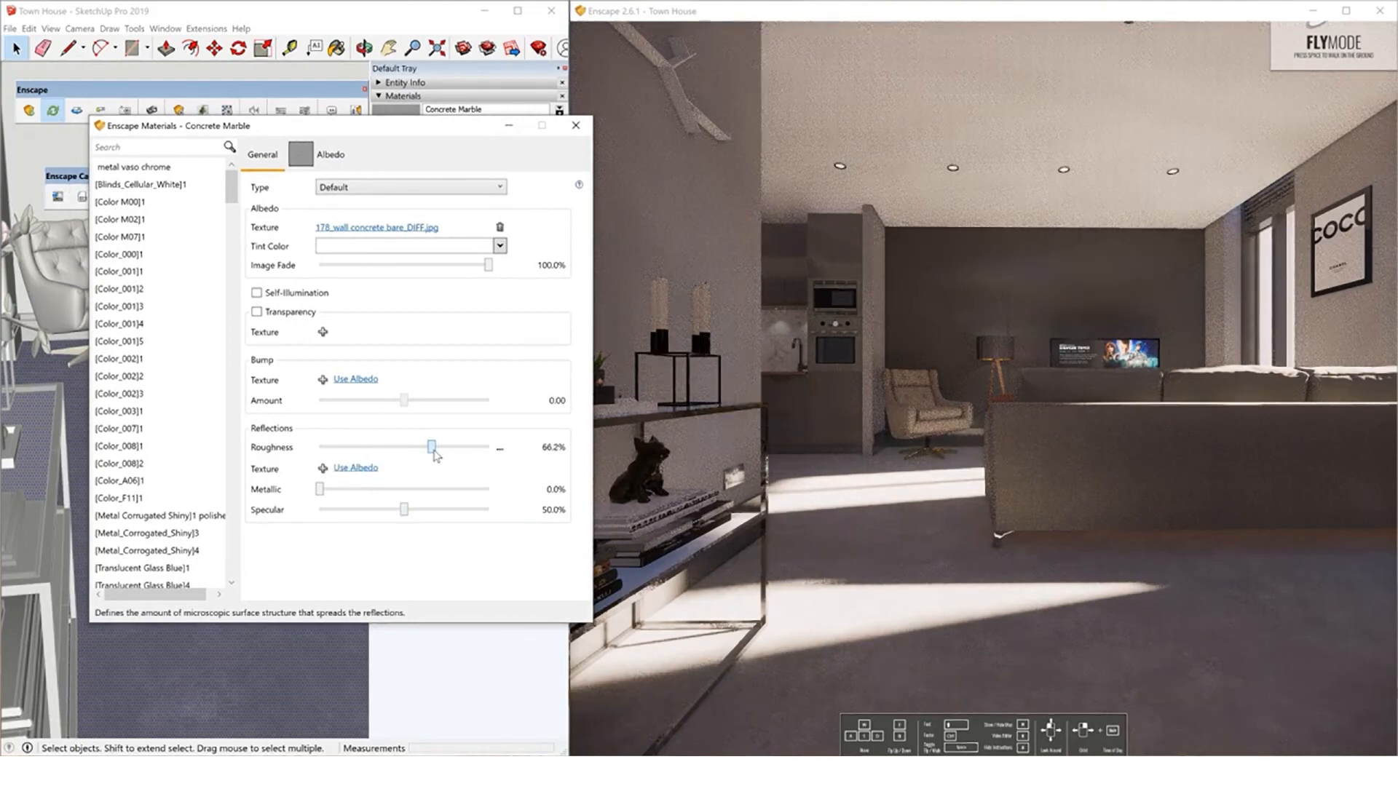
left_click_drag(432, 446, 327, 447)
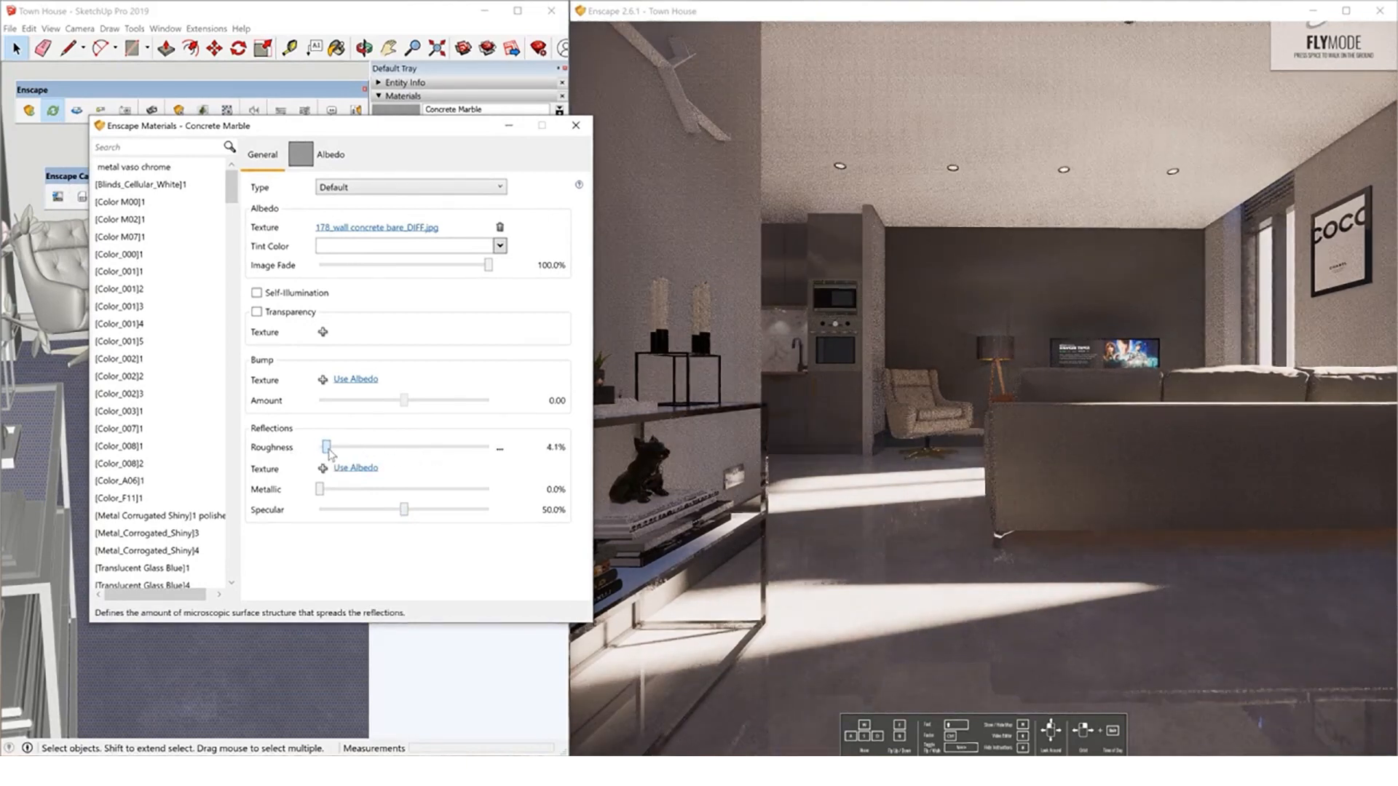
left_click_drag(327, 446, 355, 446)
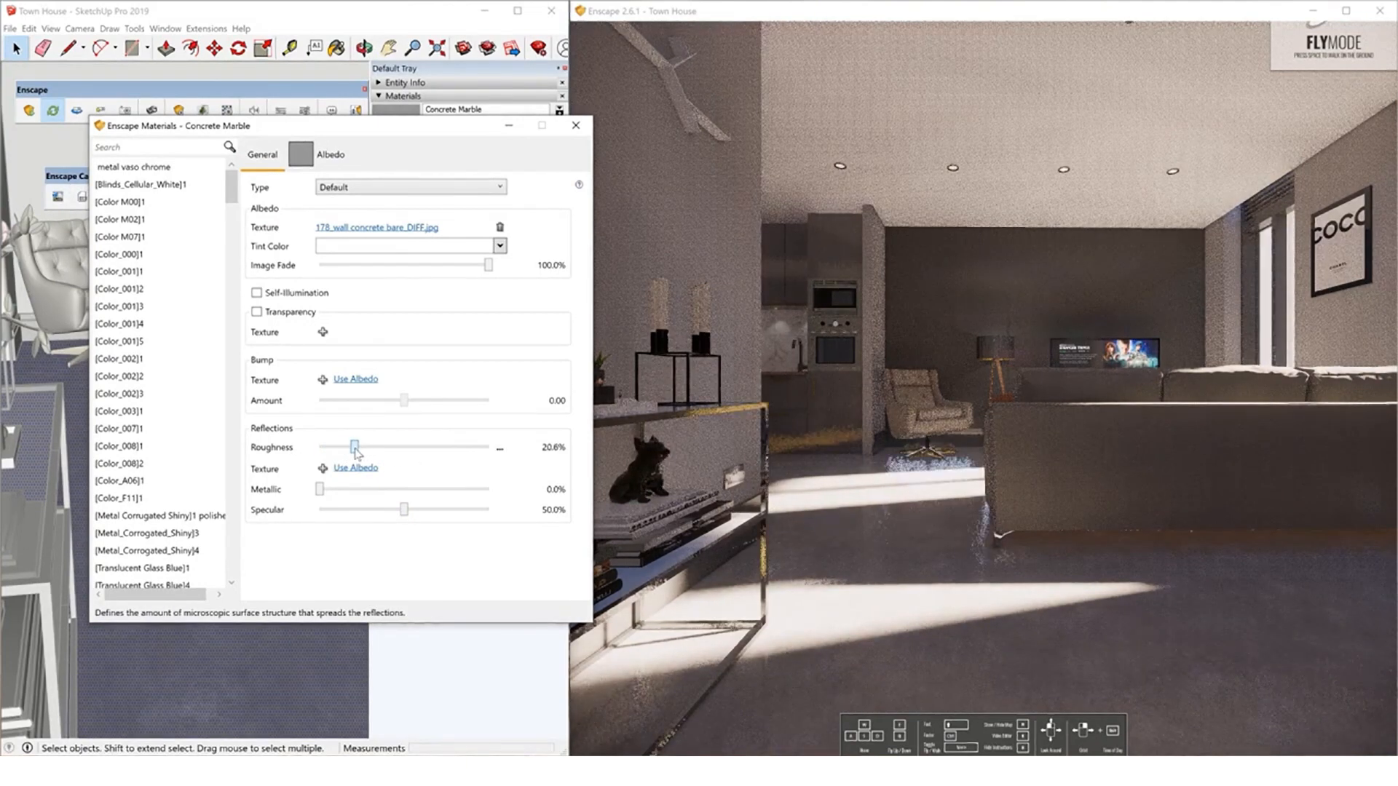
left_click_drag(354, 446, 342, 446)
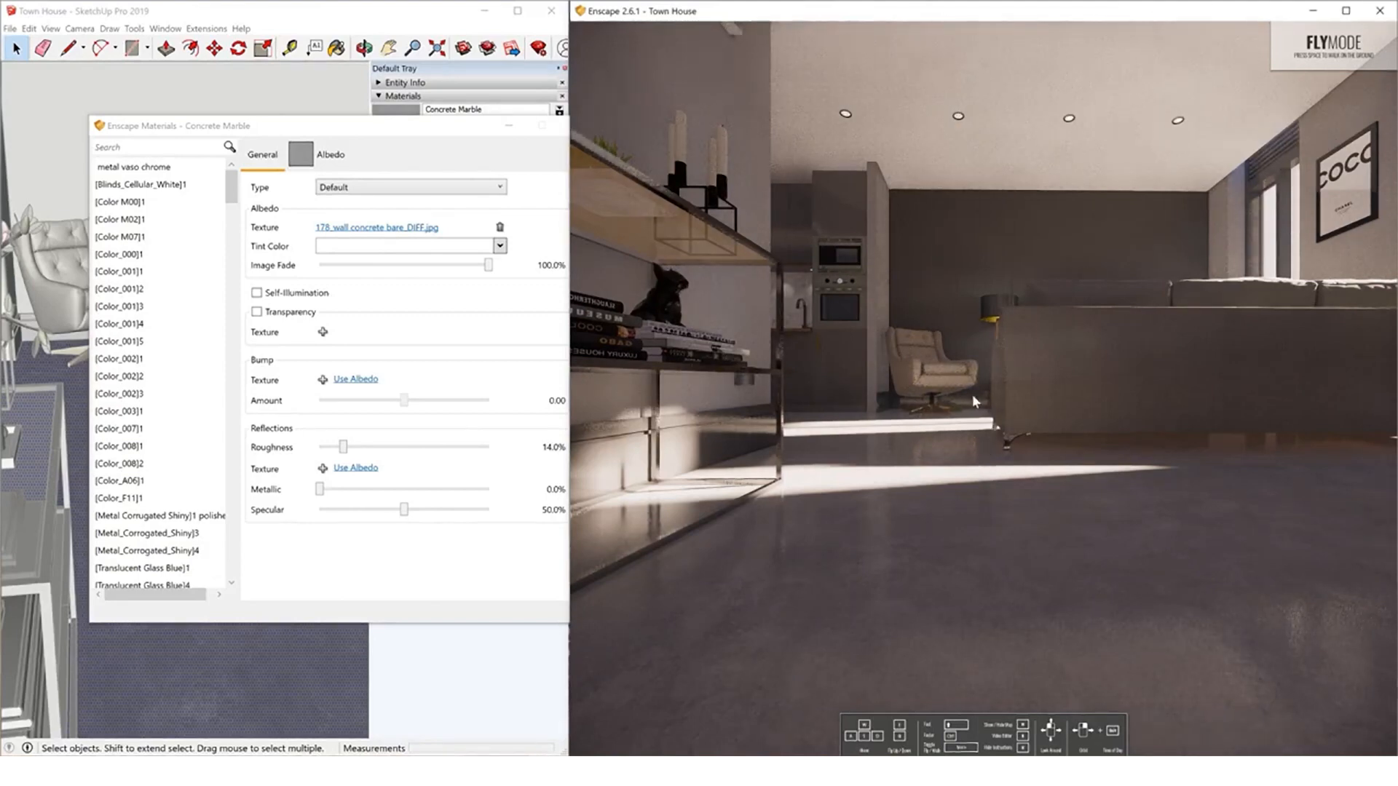
left_click_drag(406, 509, 445, 509)
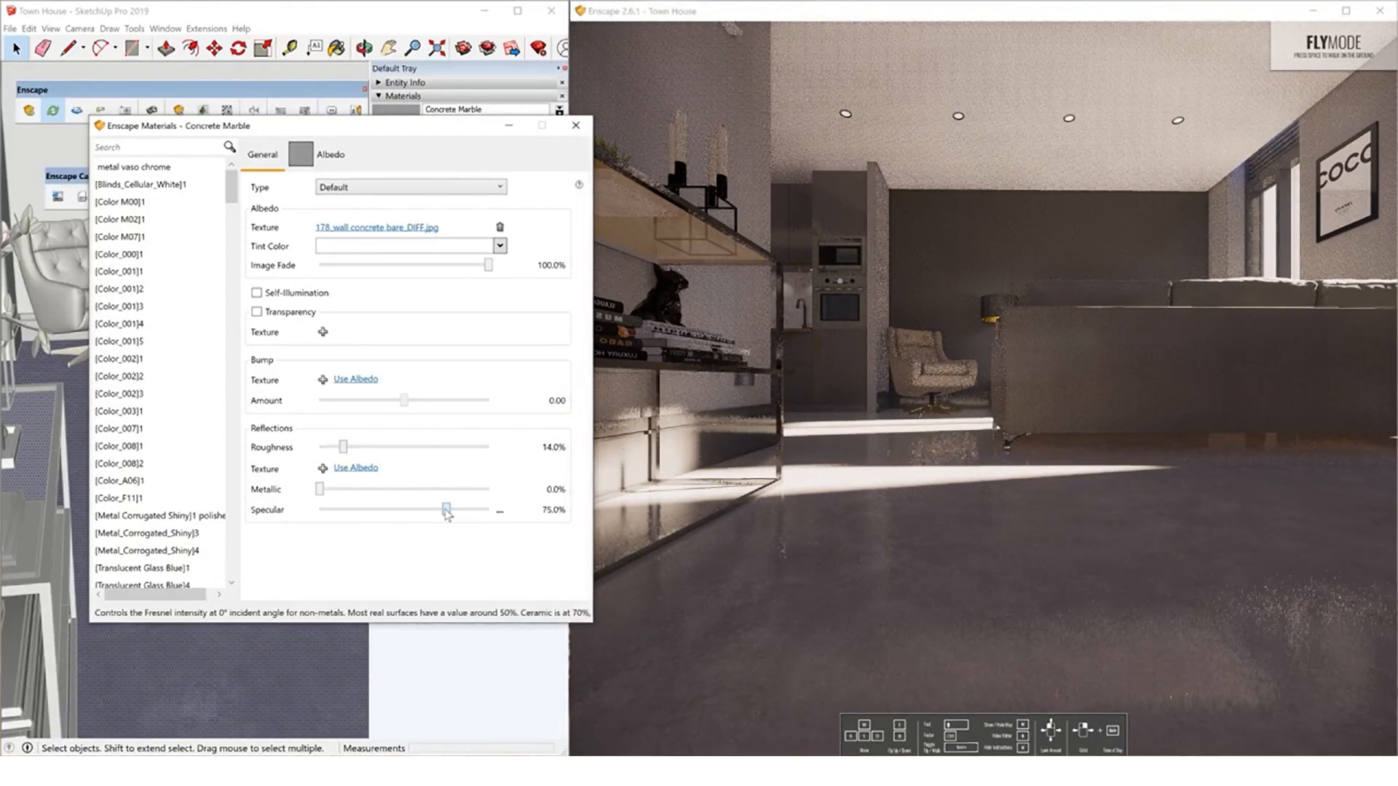
left_click_drag(445, 510, 458, 510)
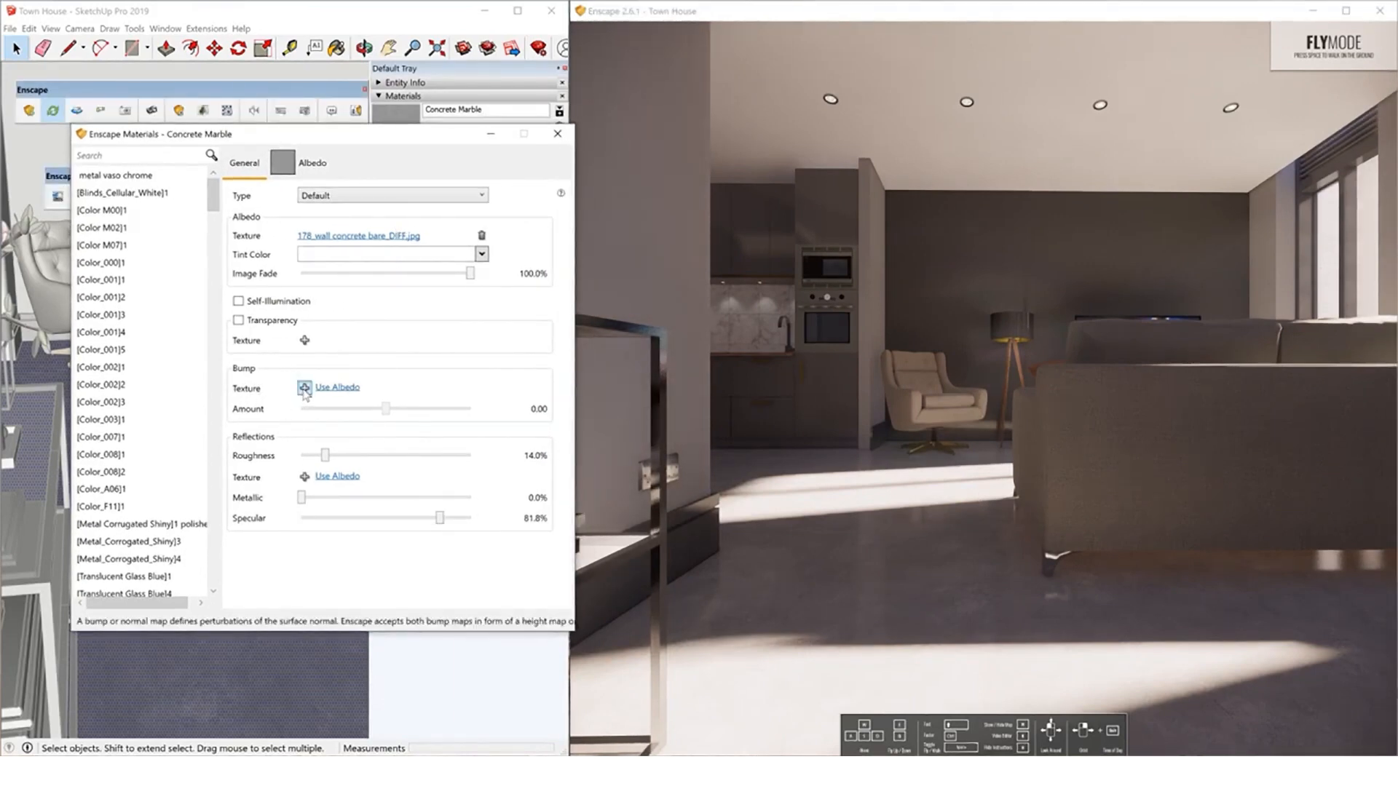
Load the concrete AO image as bump map and the SPEC image as reflection map.
left_click(304, 388)
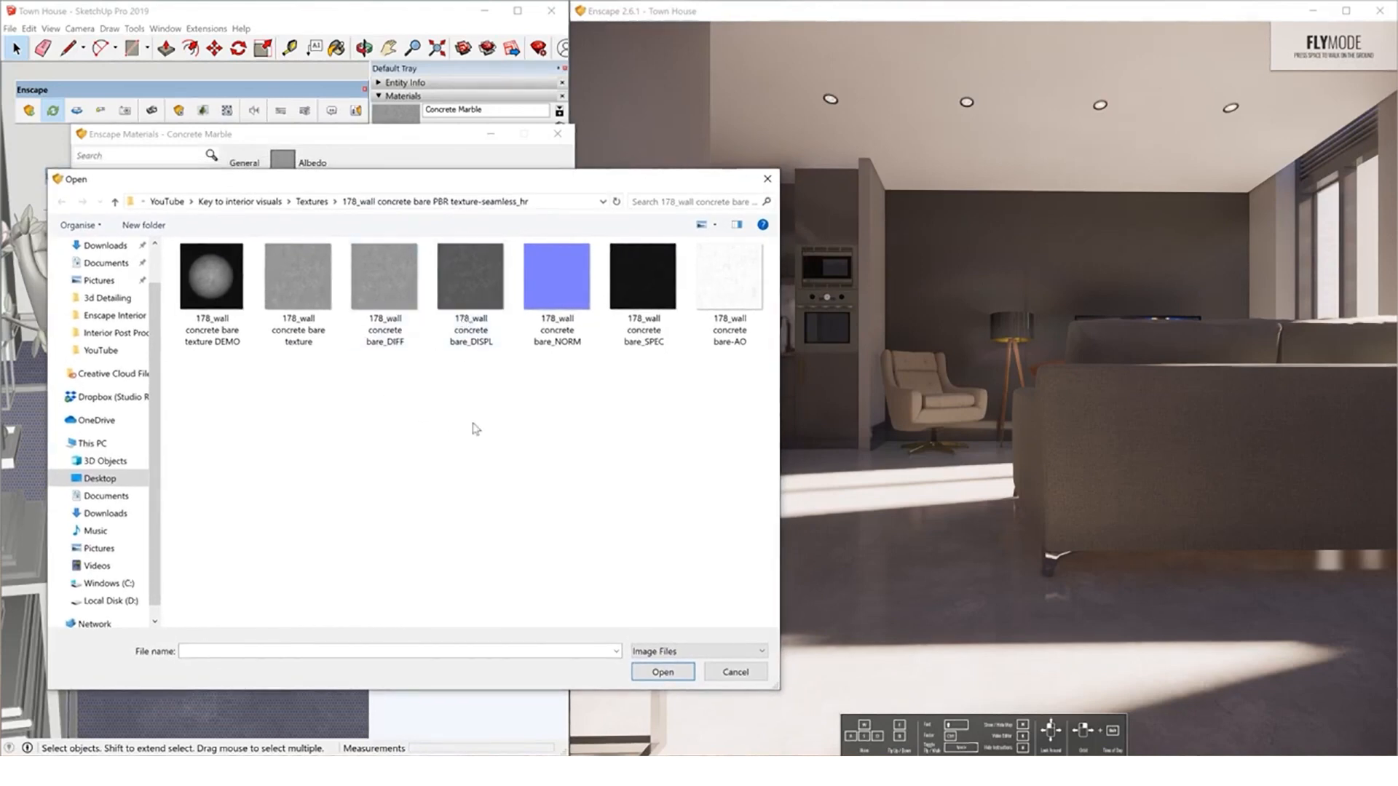
left_click(556, 276)
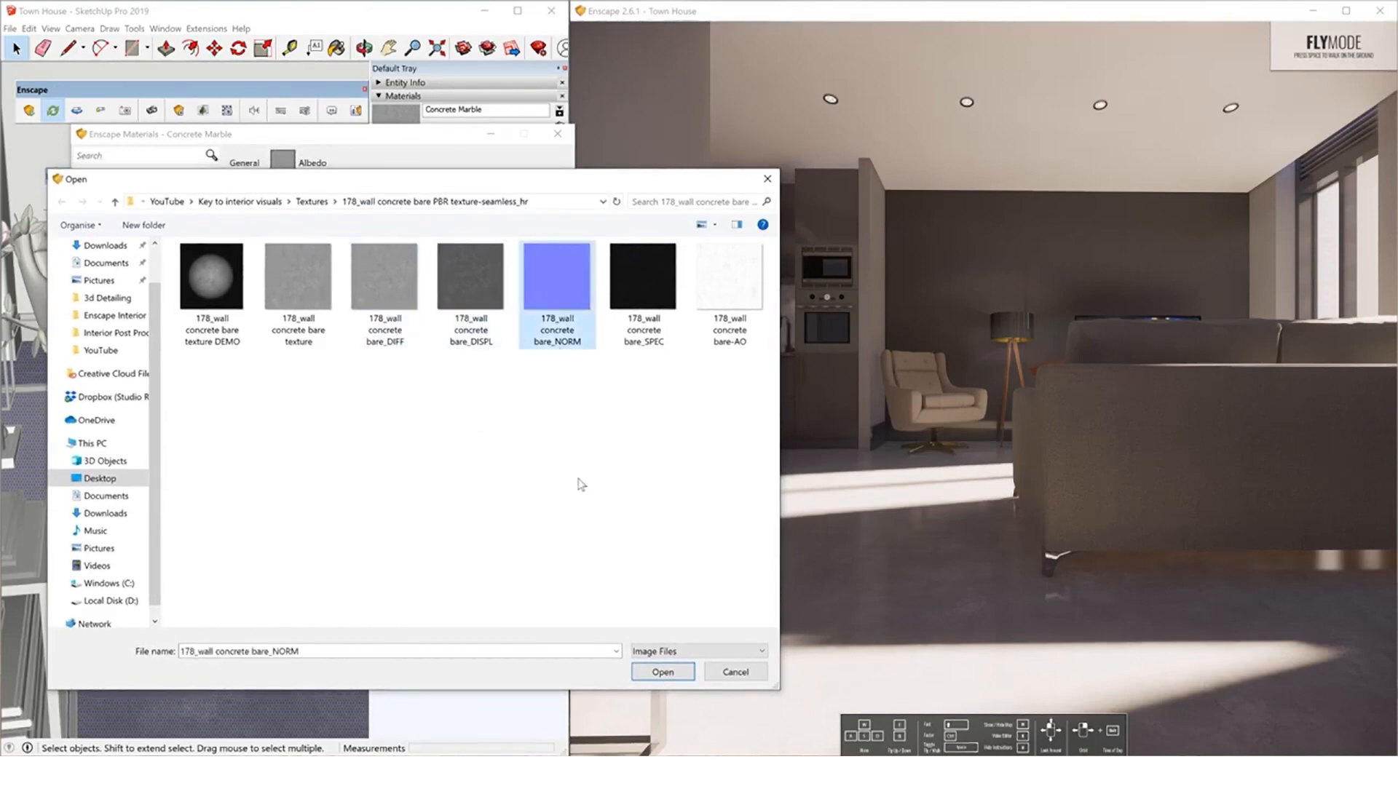
left_click(729, 276)
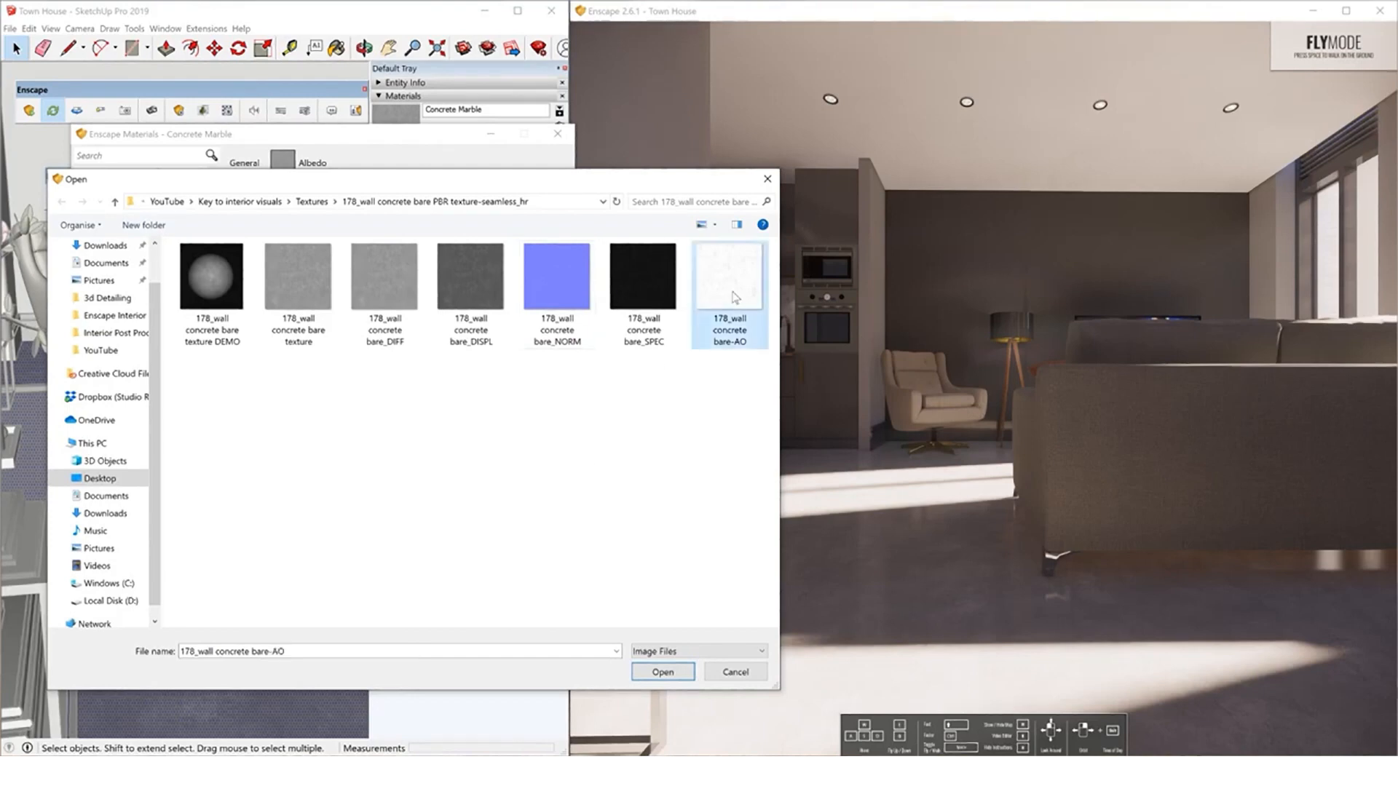
left_click(662, 672)
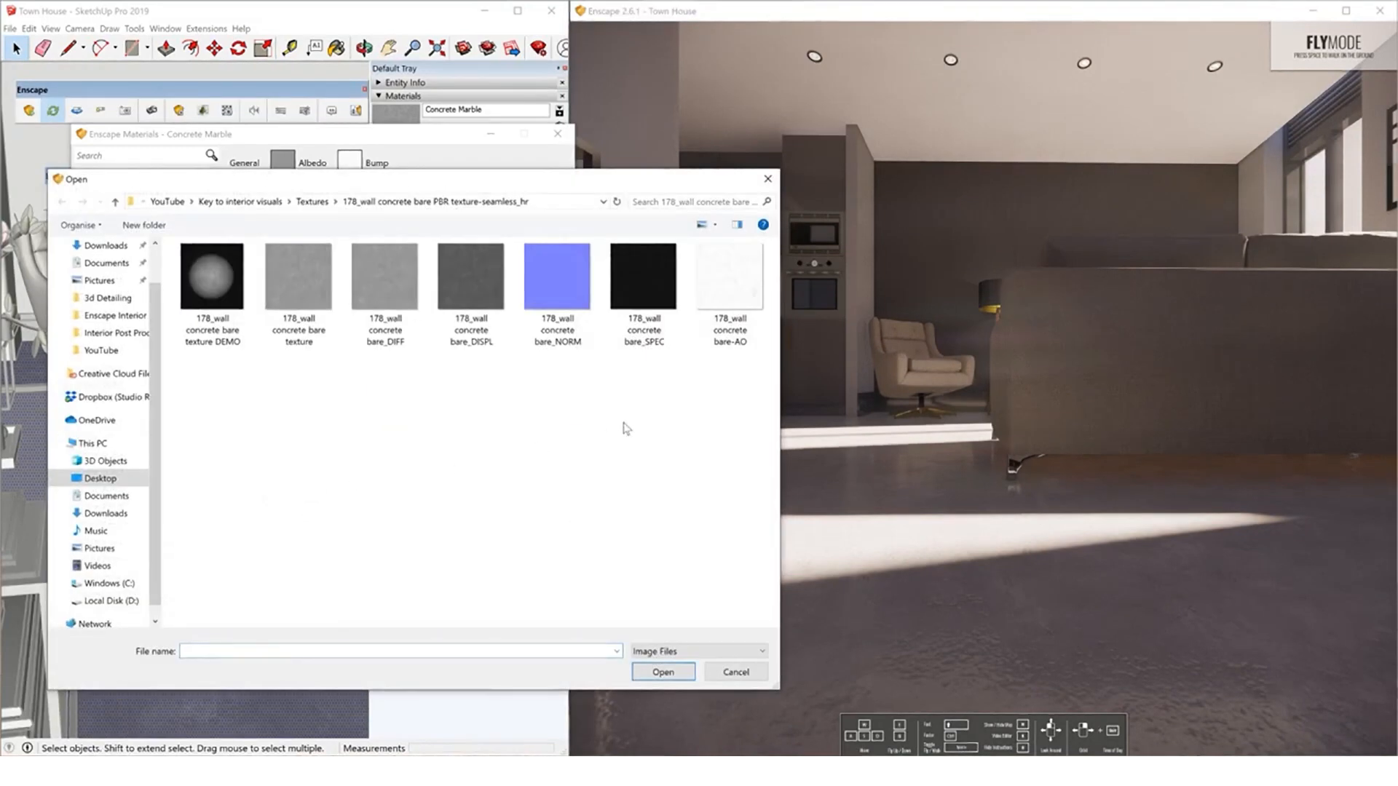
left_click(642, 279)
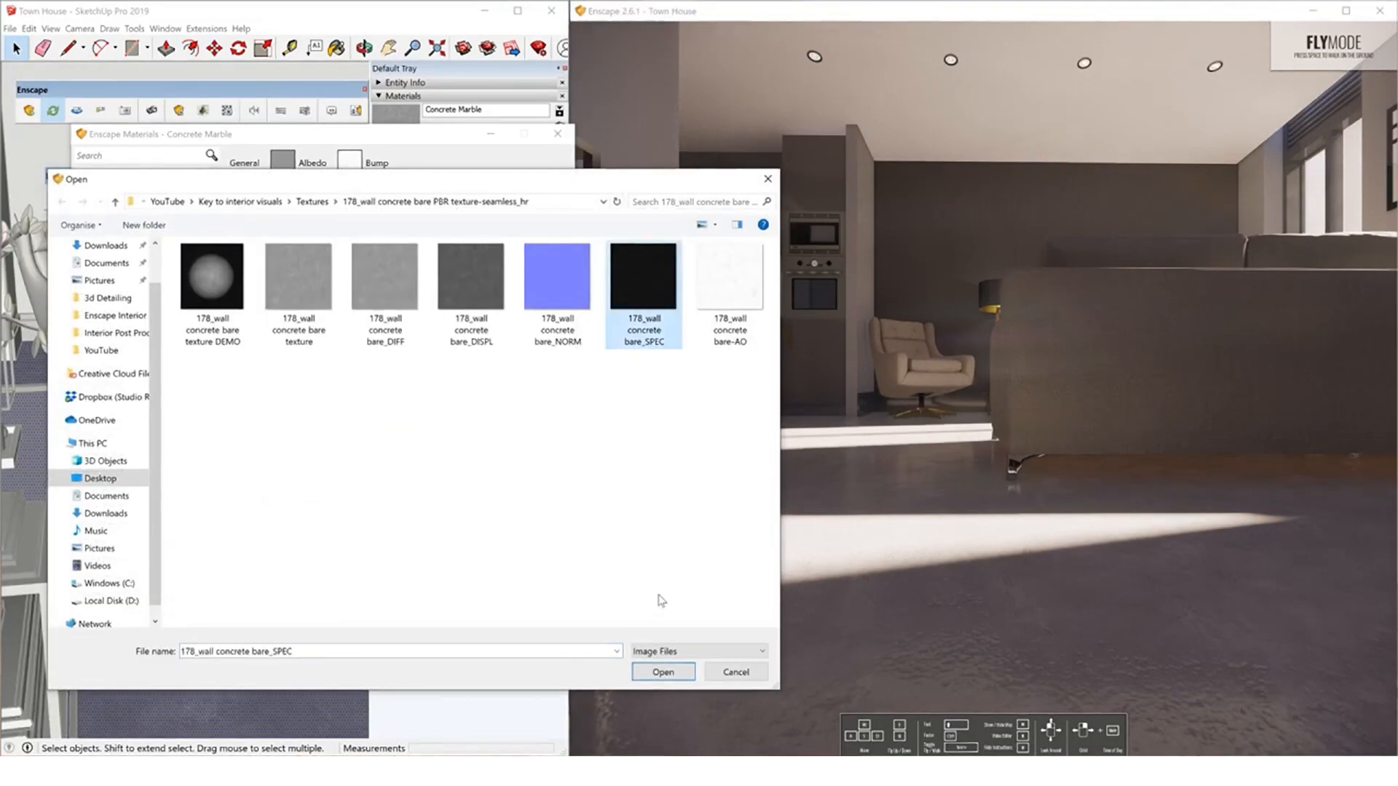
left_click(663, 672)
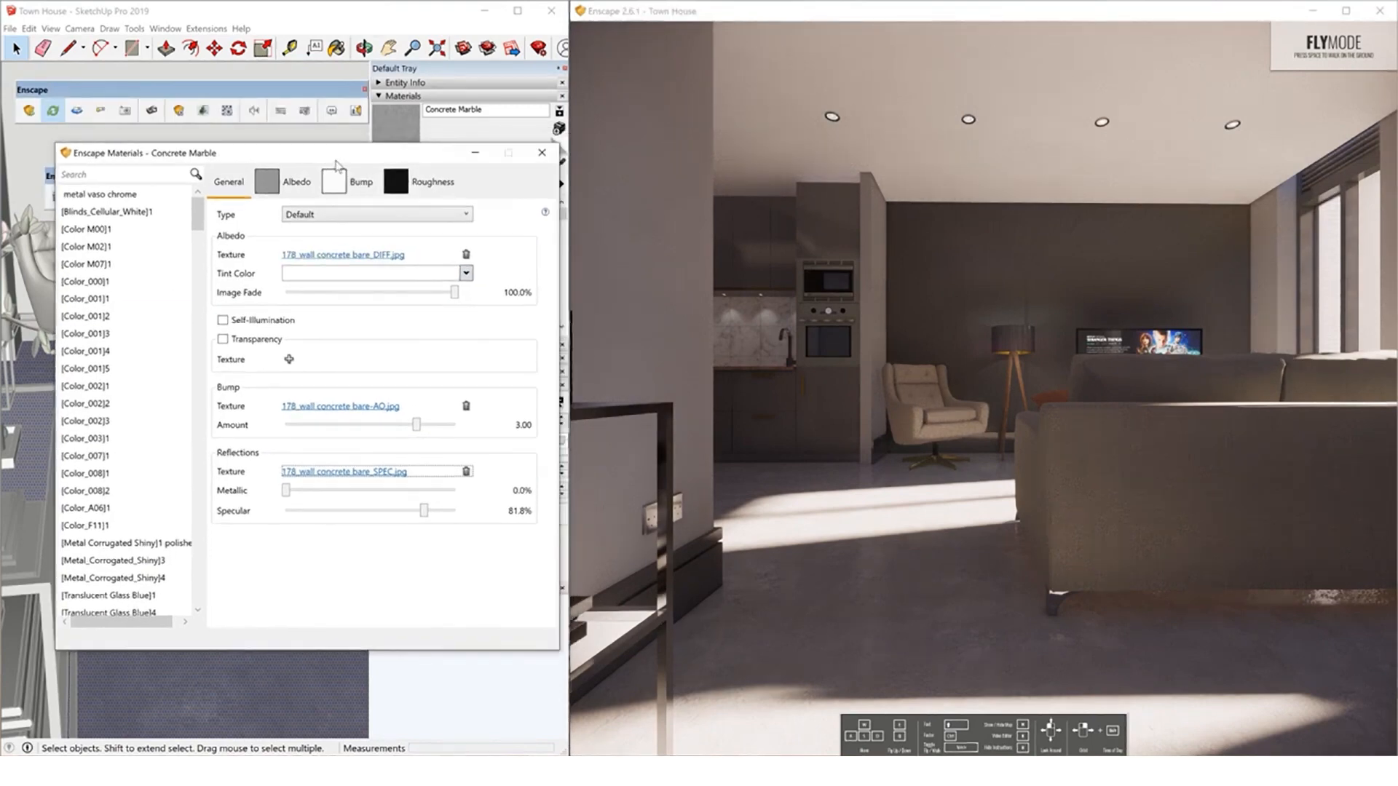
Set concrete metallic to about 29% and specular to about 52%, checking the roughness map.
left_click(541, 153)
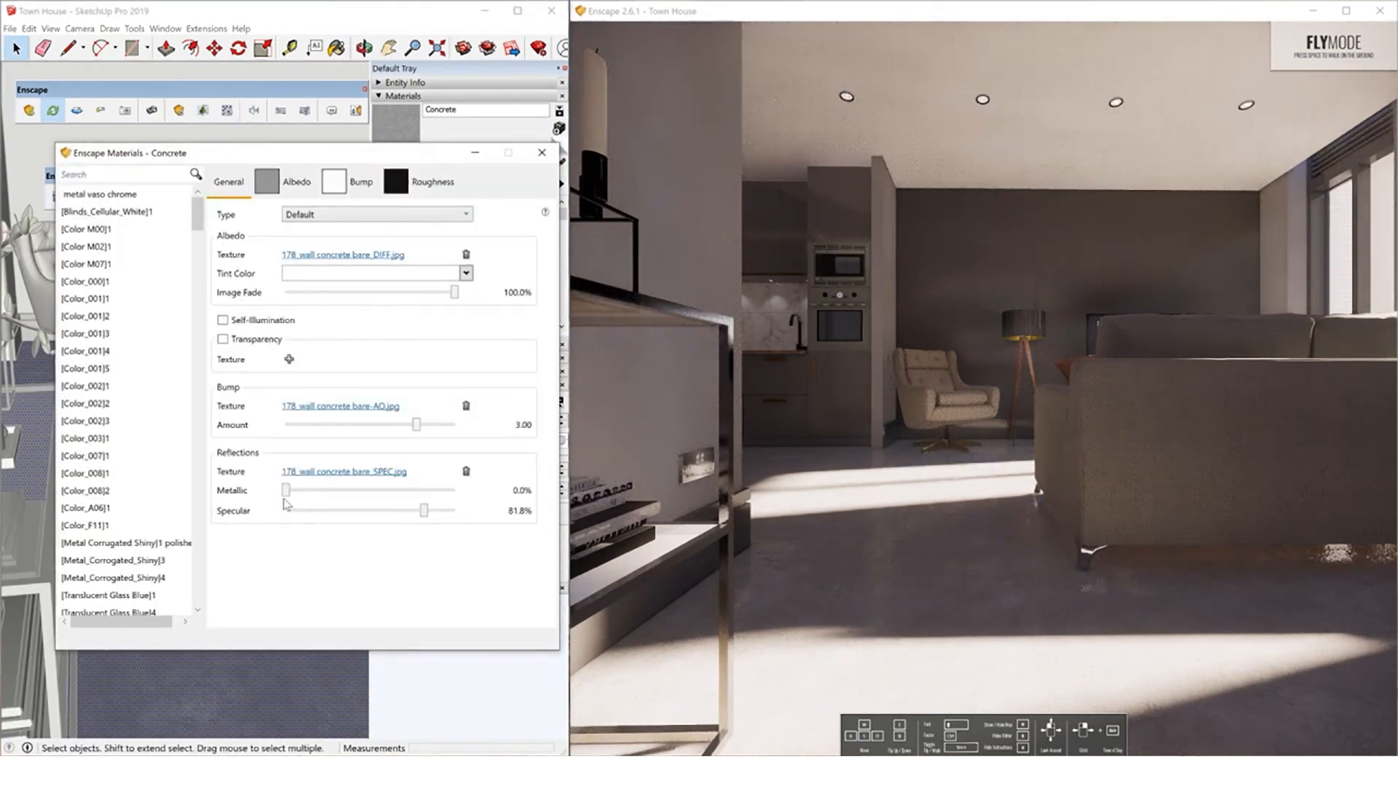
left_click_drag(286, 490, 434, 490)
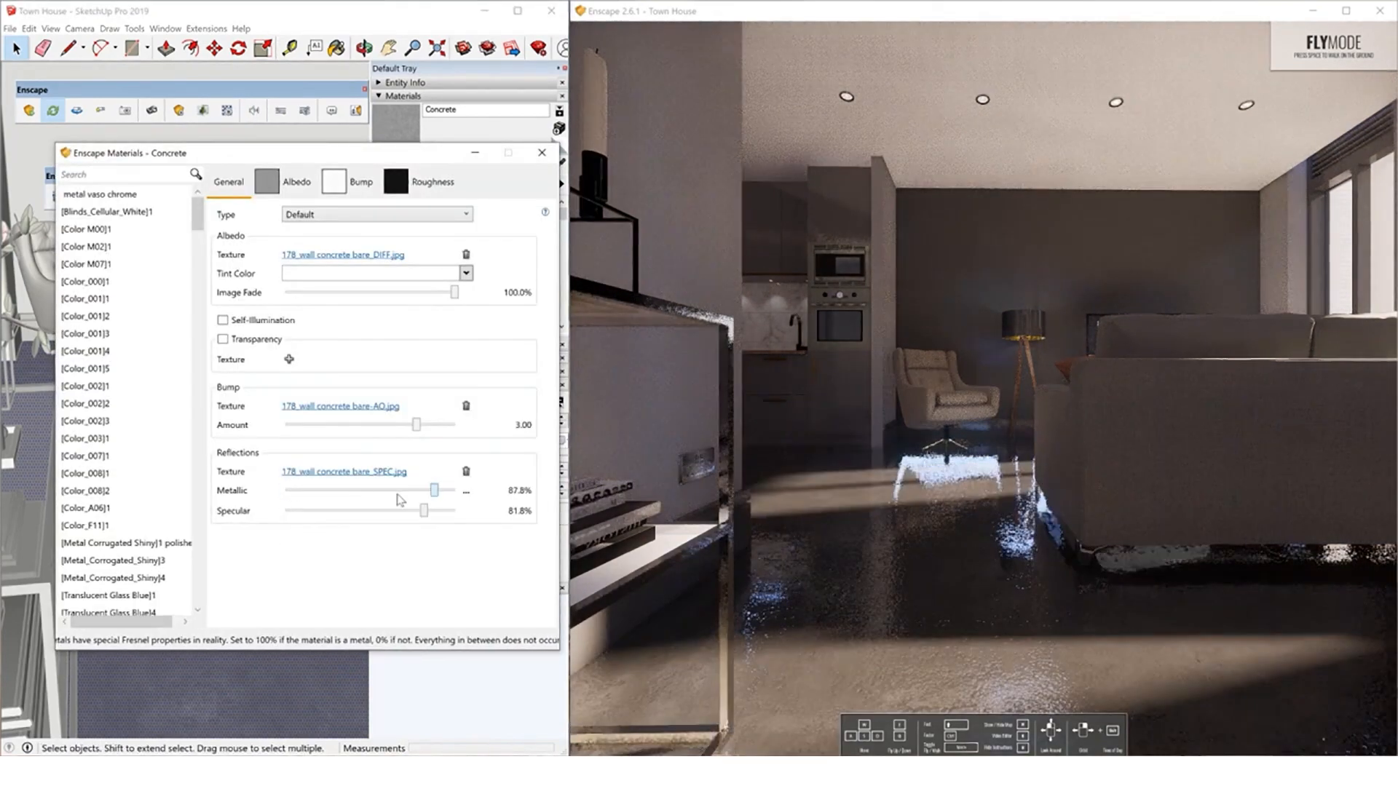
left_click_drag(436, 490, 335, 490)
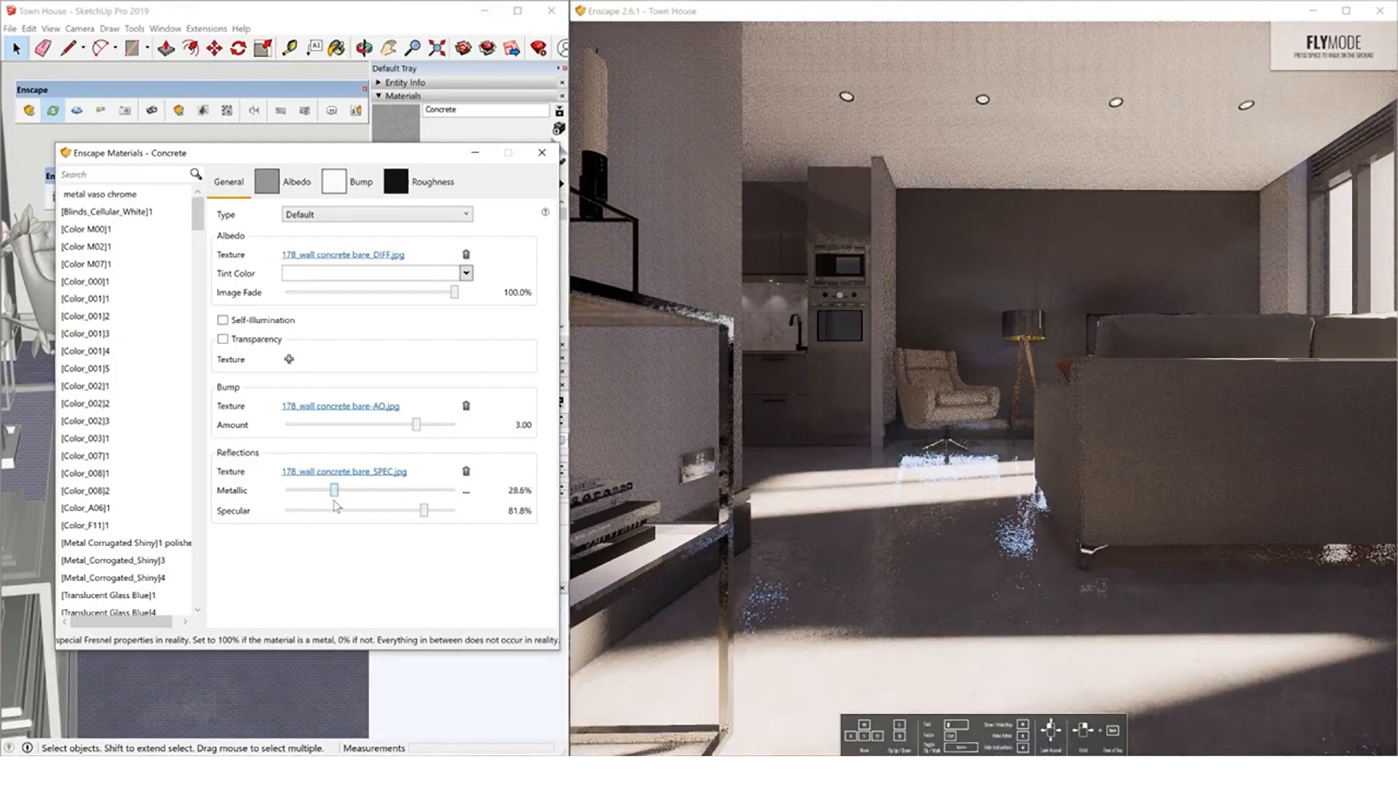
left_click_drag(424, 509, 375, 510)
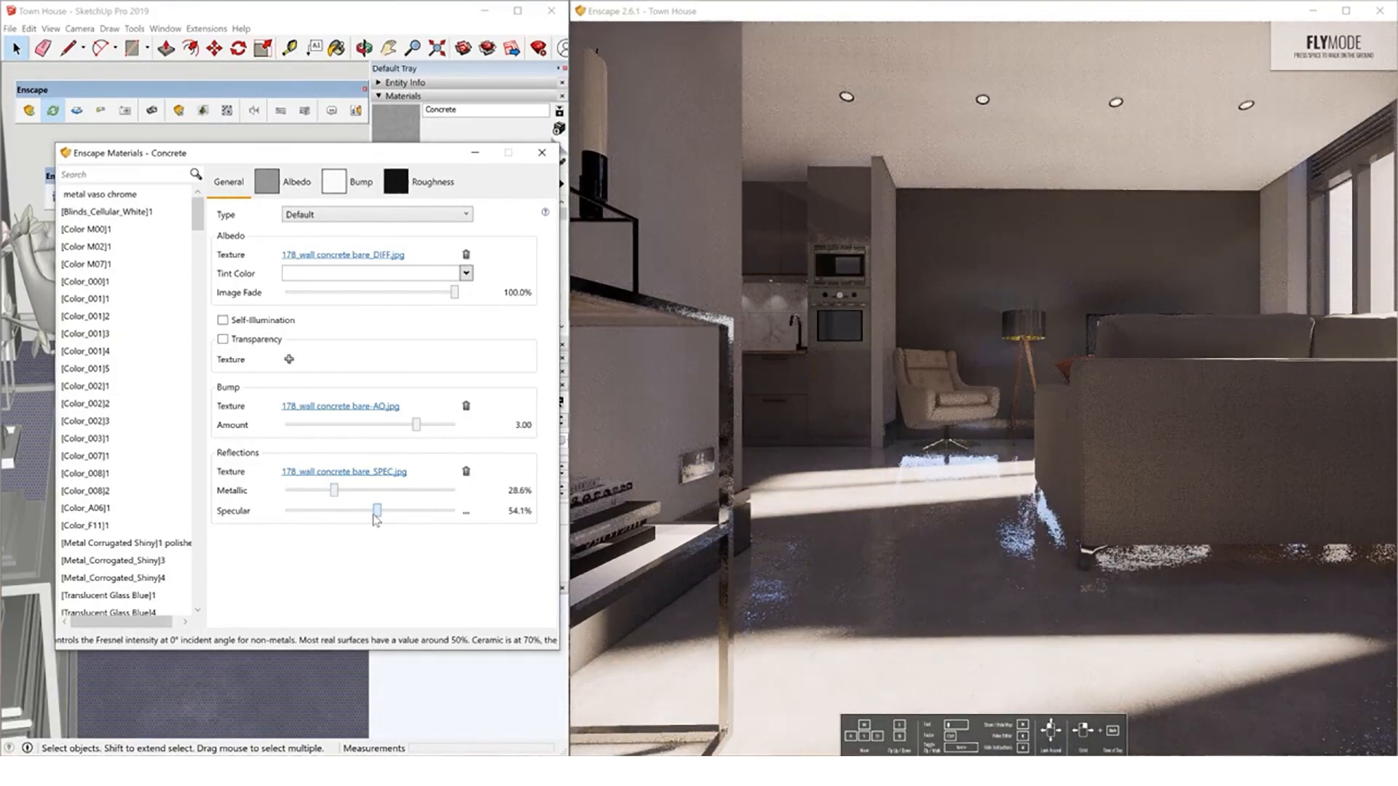
left_click_drag(377, 511, 372, 511)
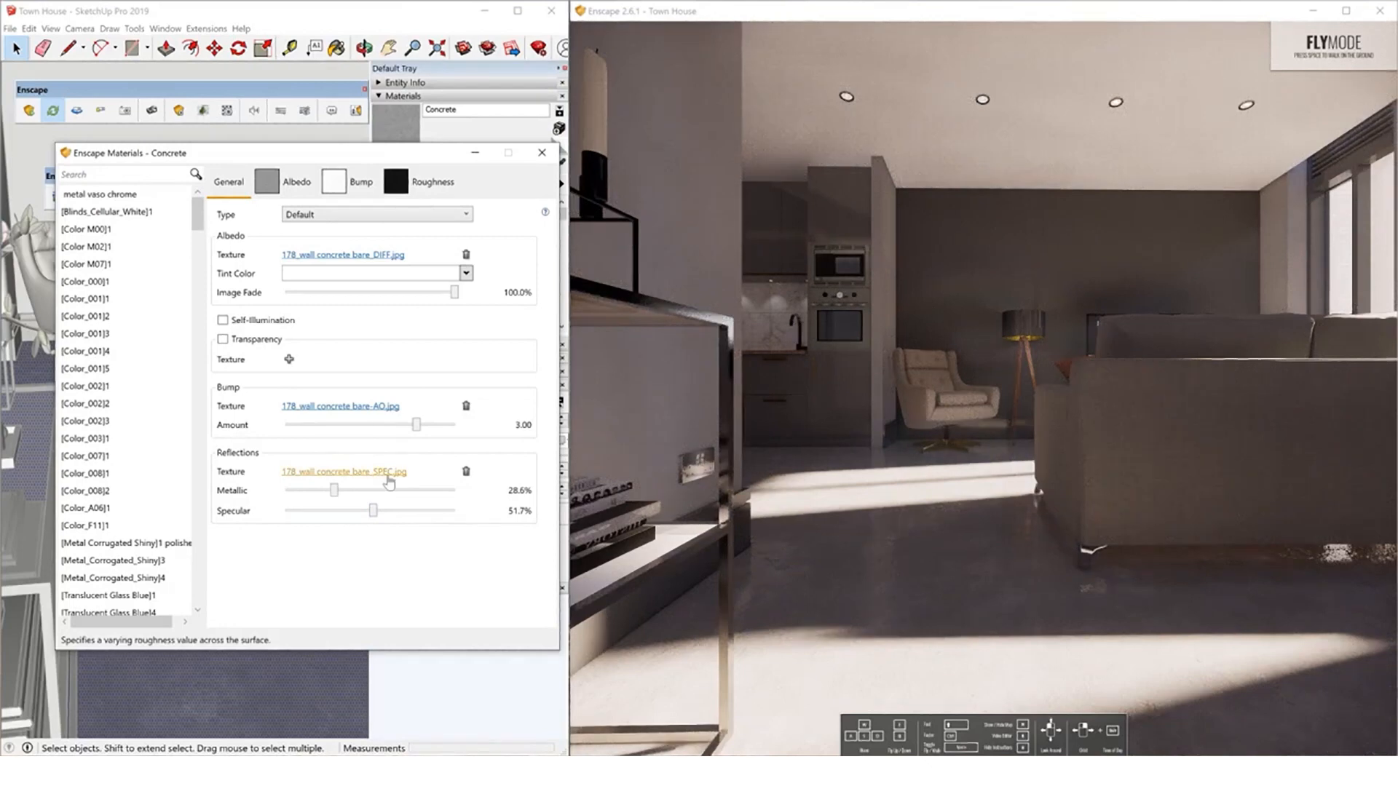
left_click(433, 182)
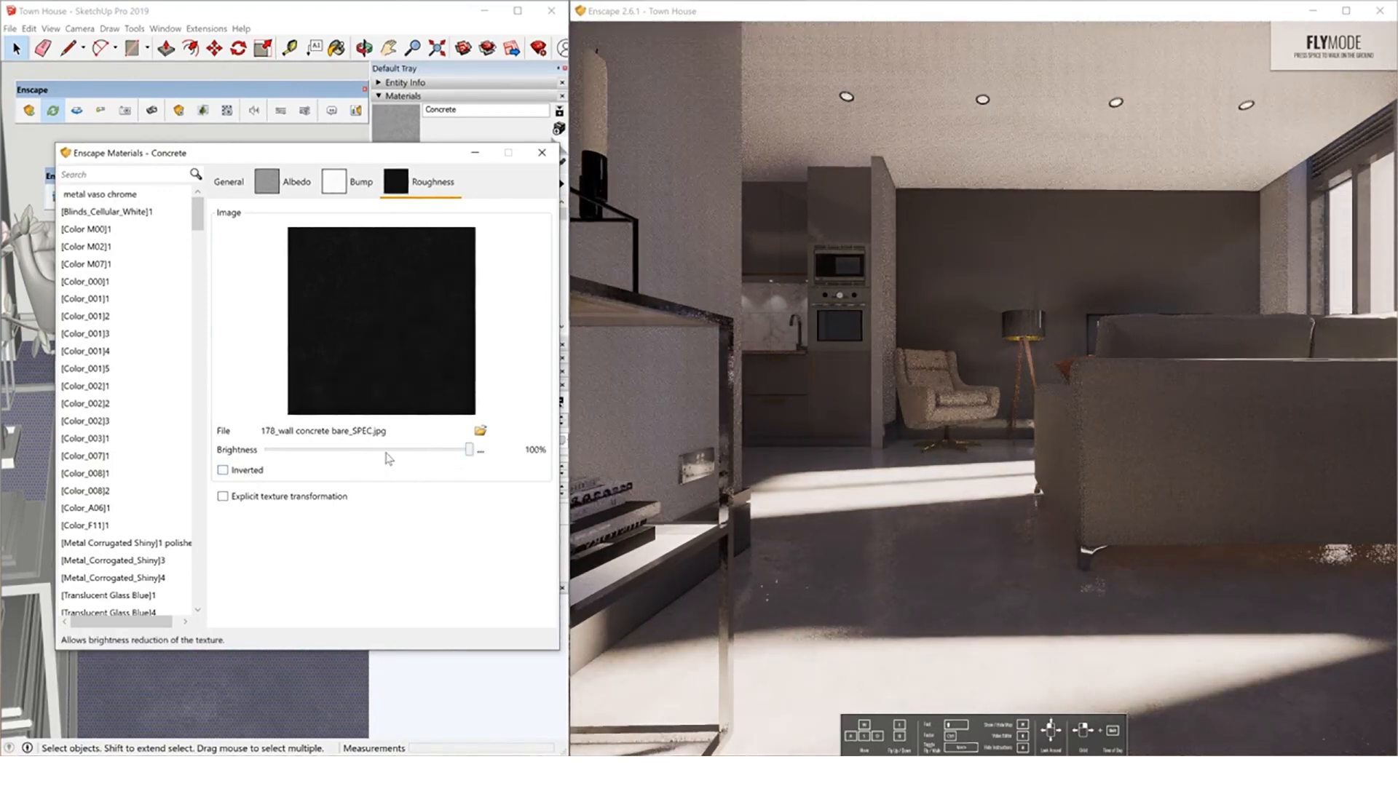
left_click(228, 182)
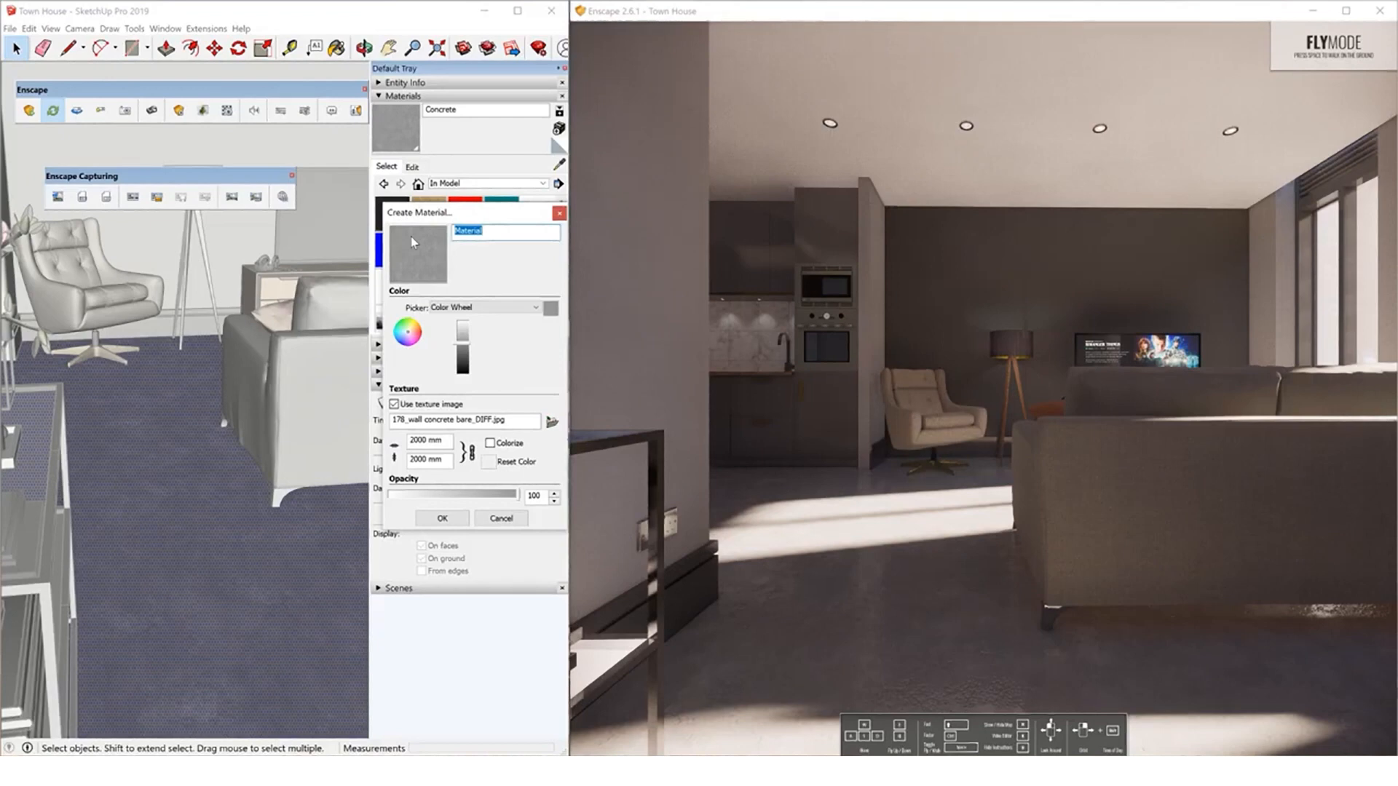
Create a Tile material from the Carrara white marble floor_DIFF image and paint the floor.
type("Tile")
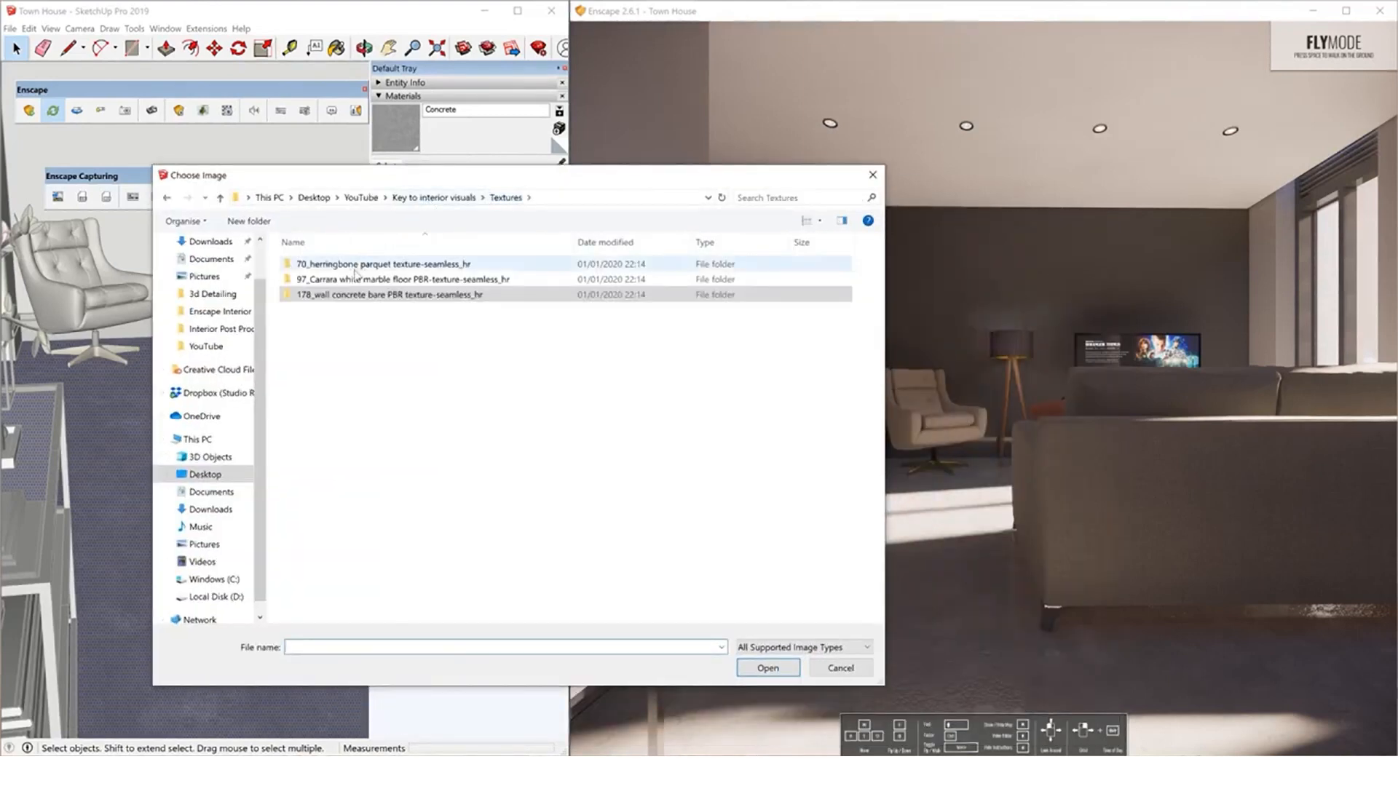
double_click(405, 279)
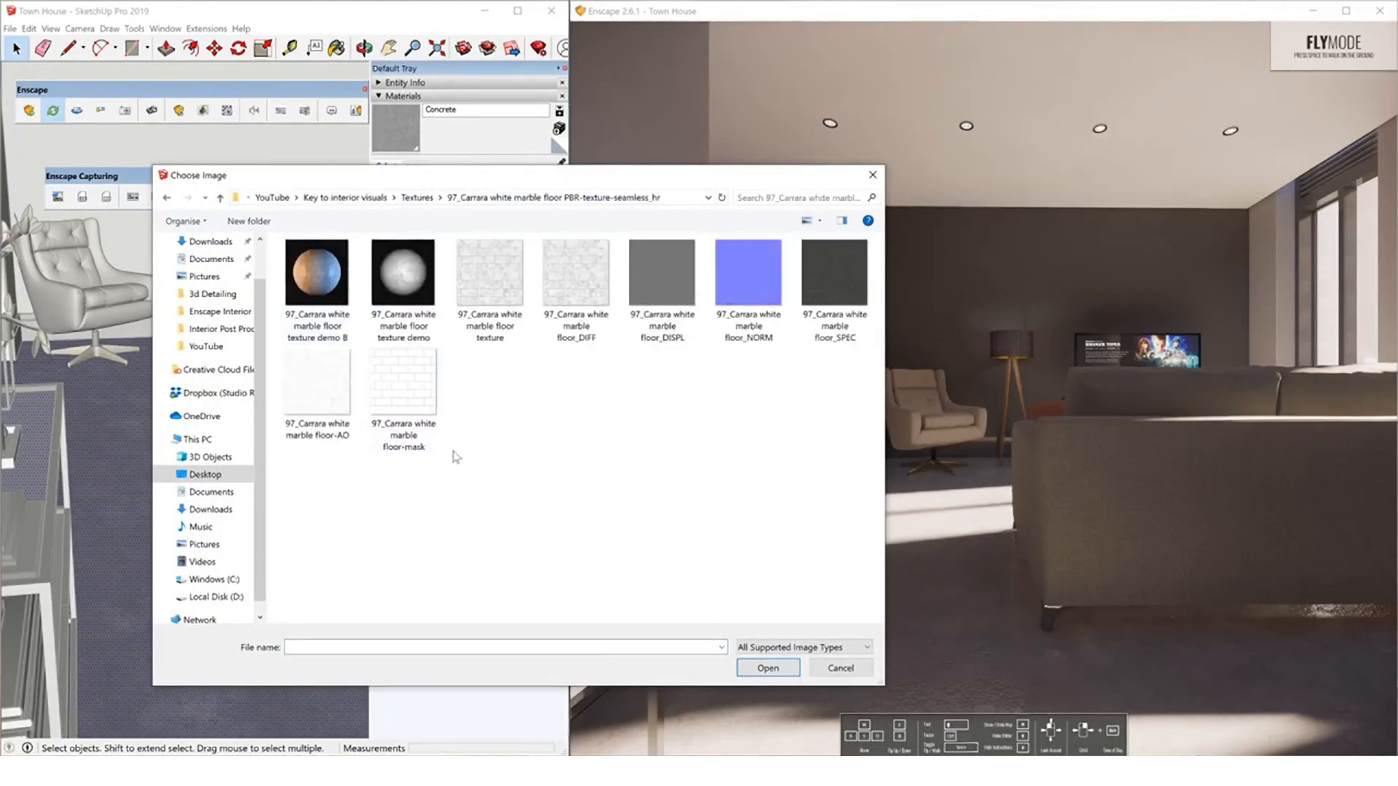
left_click(576, 275)
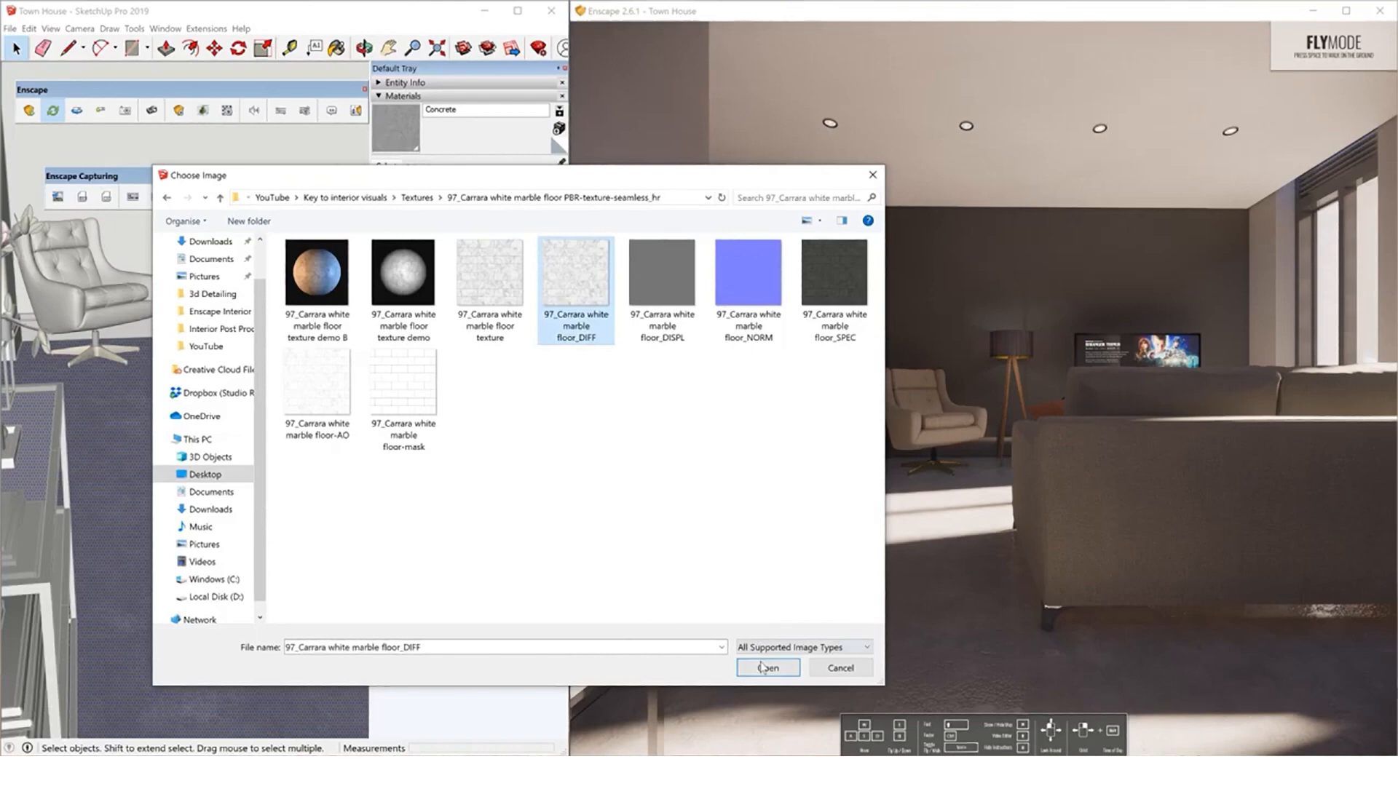
left_click(767, 668)
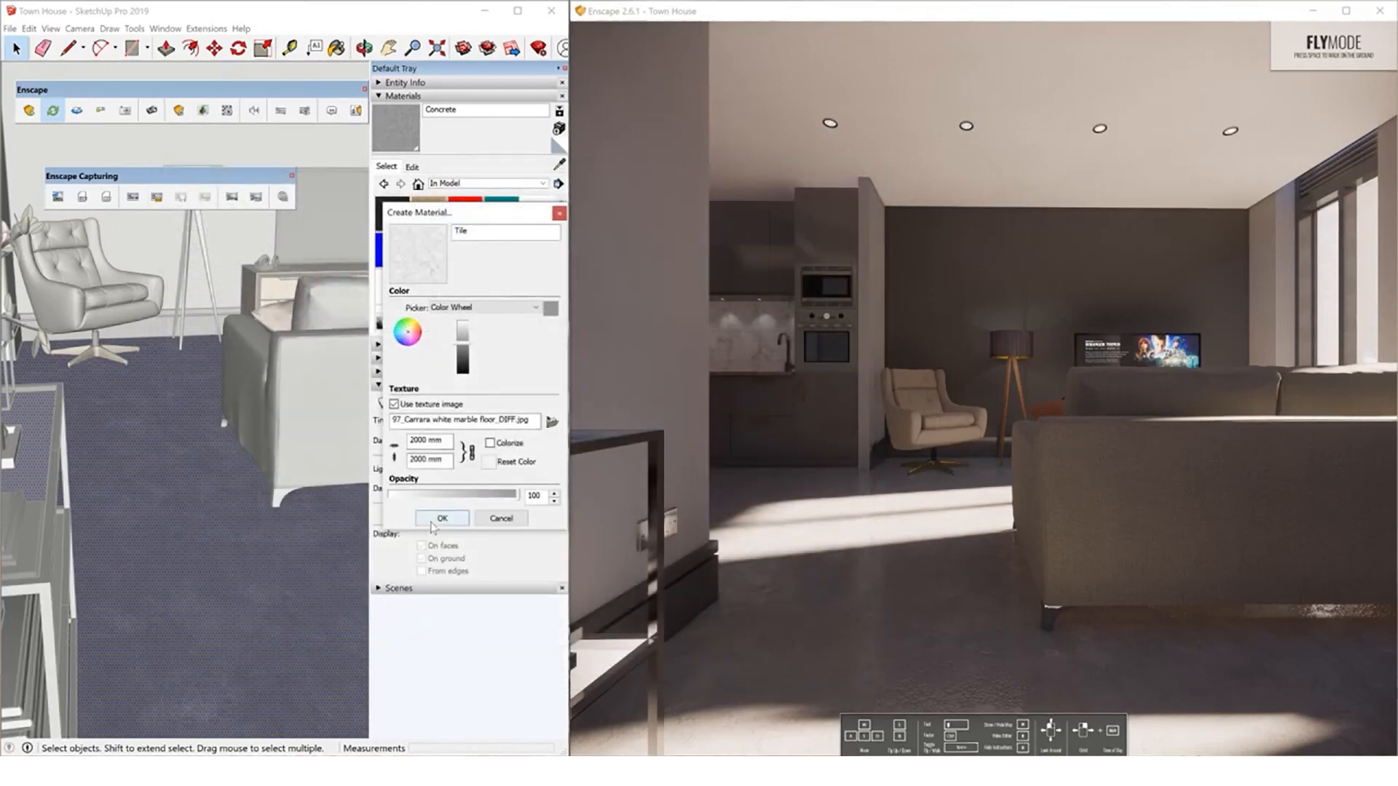
left_click(442, 518)
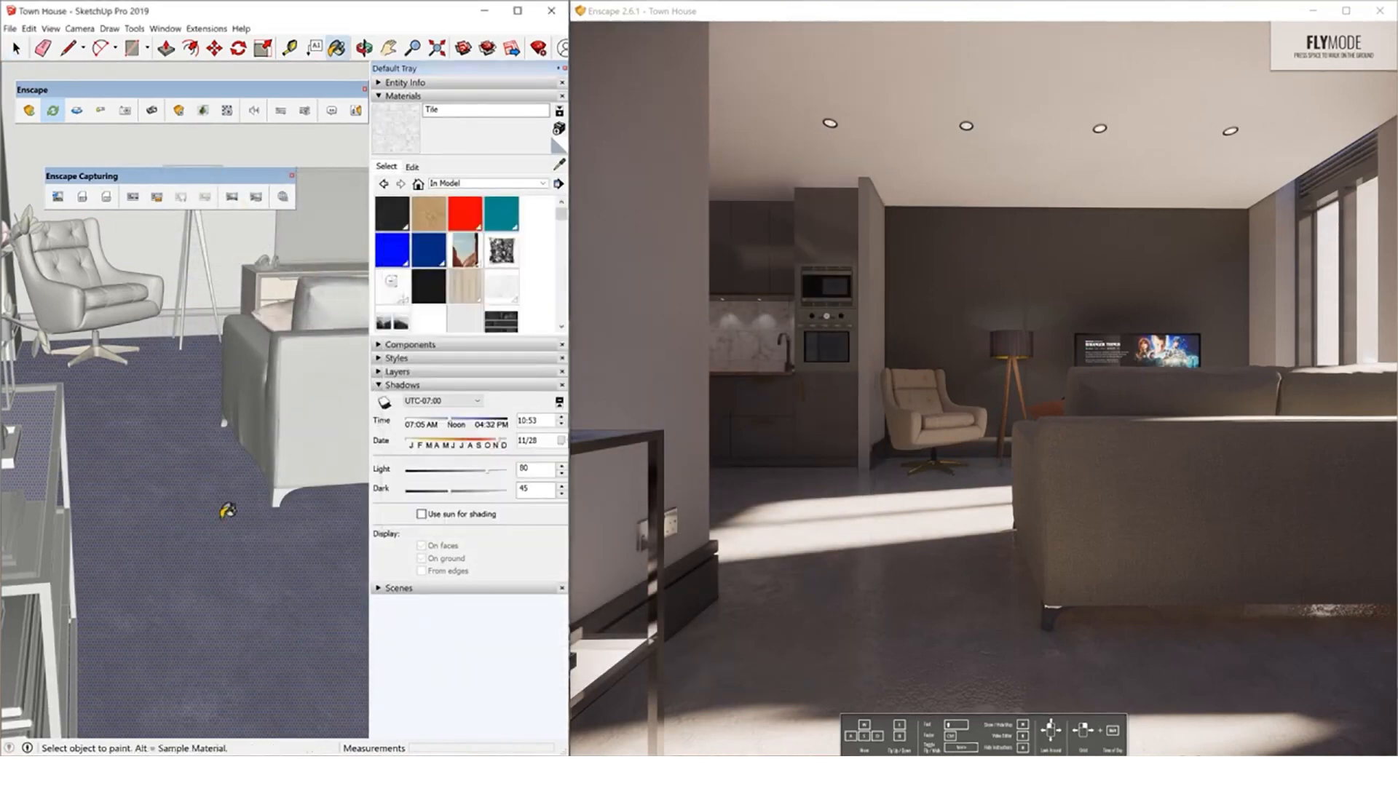
left_click(174, 511)
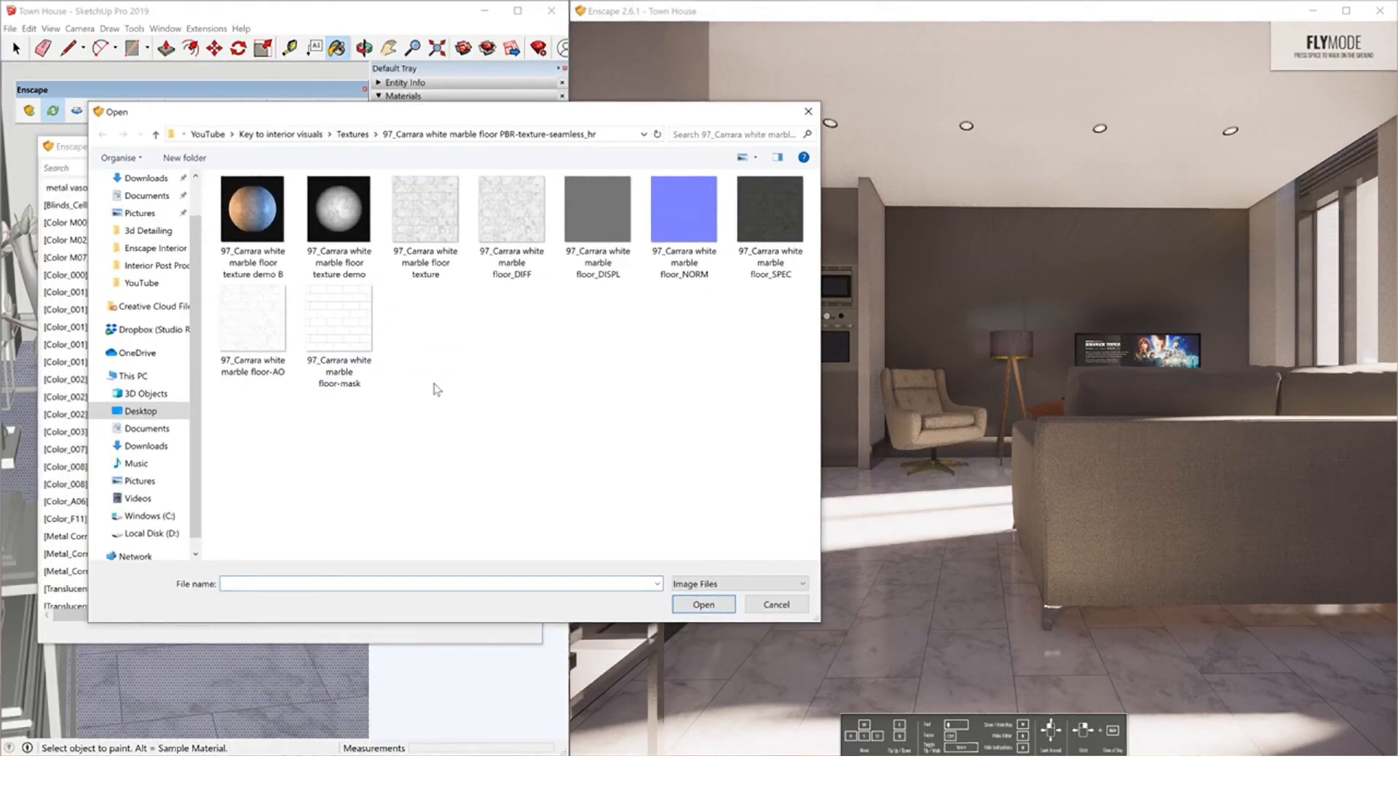
mouse_move(509, 352)
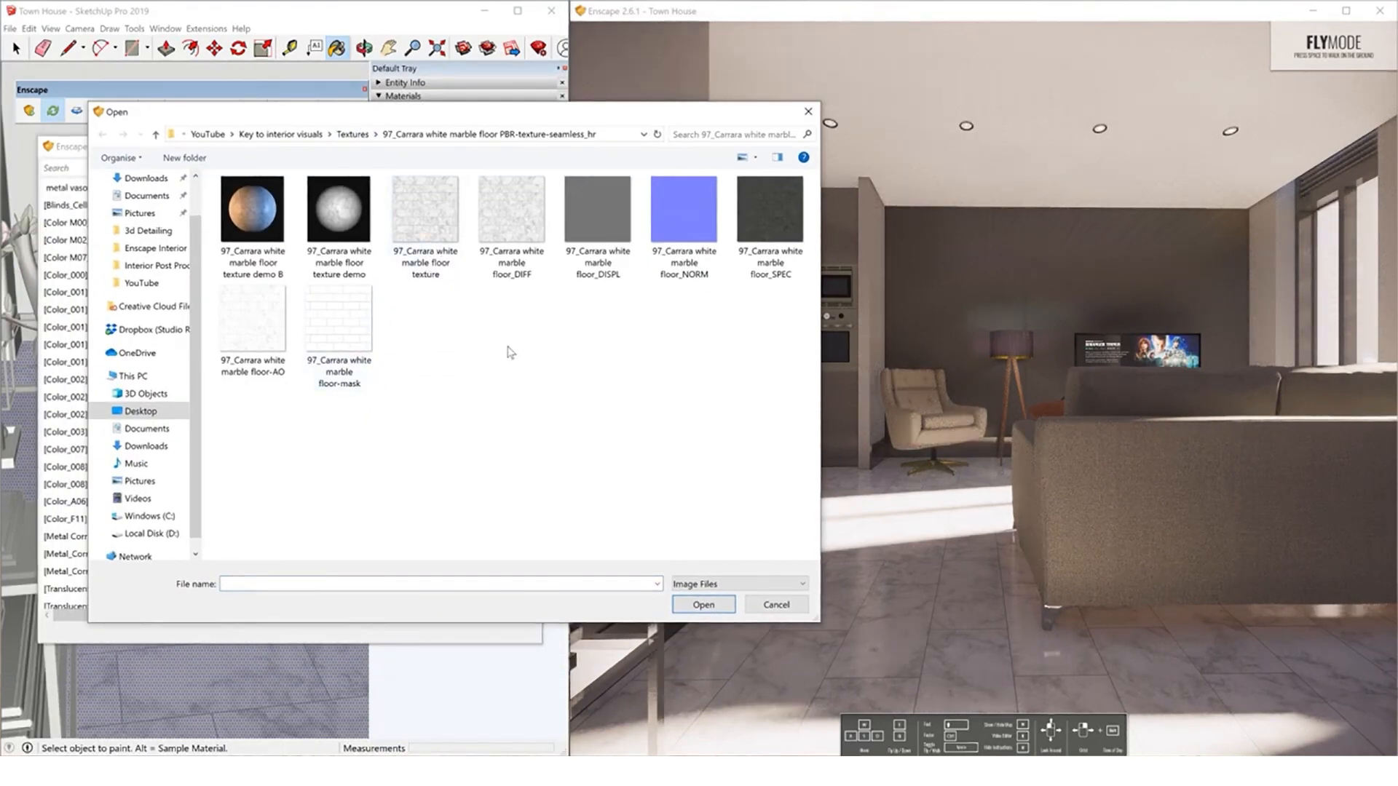
Load 97_Carrara white marble floor_NORM.jpg as the Tile bump texture.
left_click(699, 202)
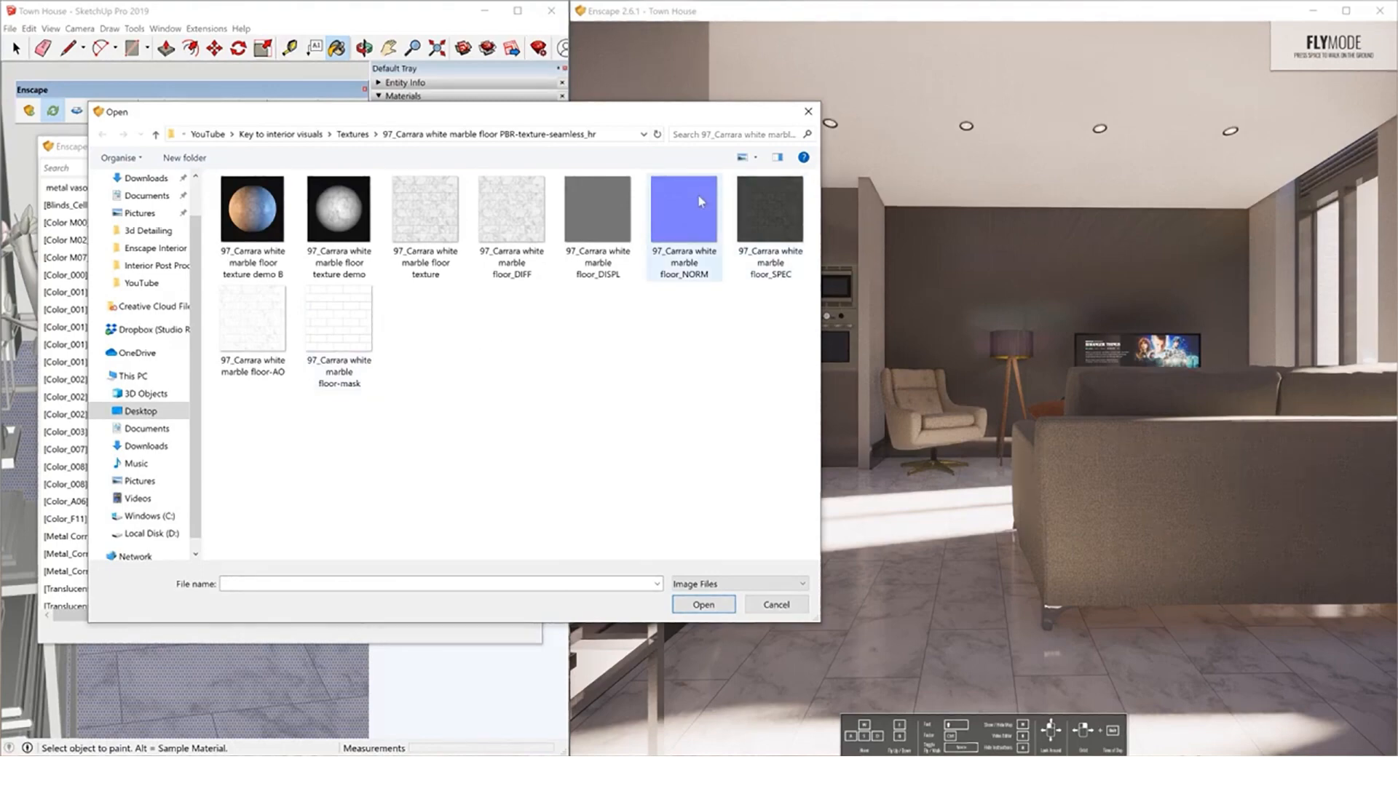
left_click(703, 604)
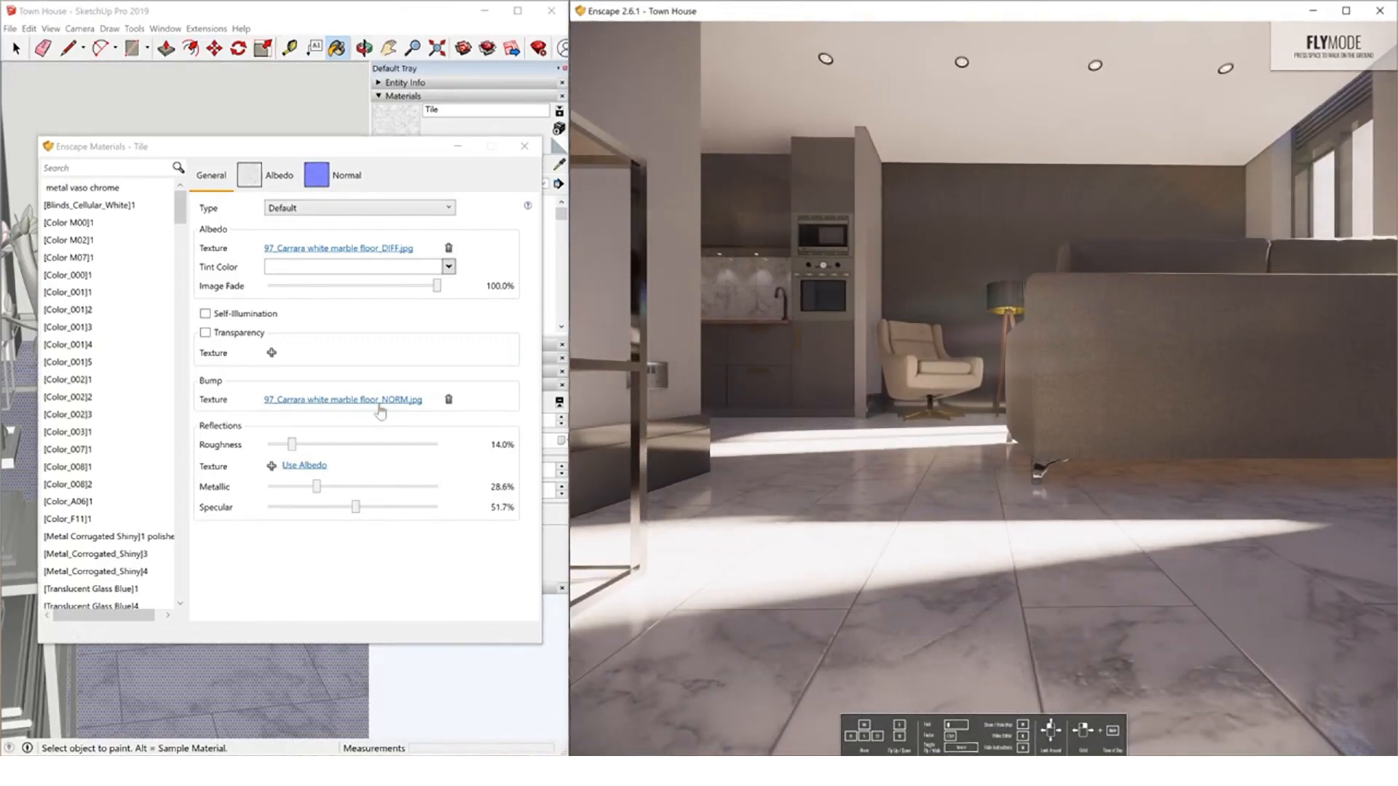
Lower the Tile material's roughness to 9.9% and close Enscape Materials.
left_click_drag(292, 445, 369, 444)
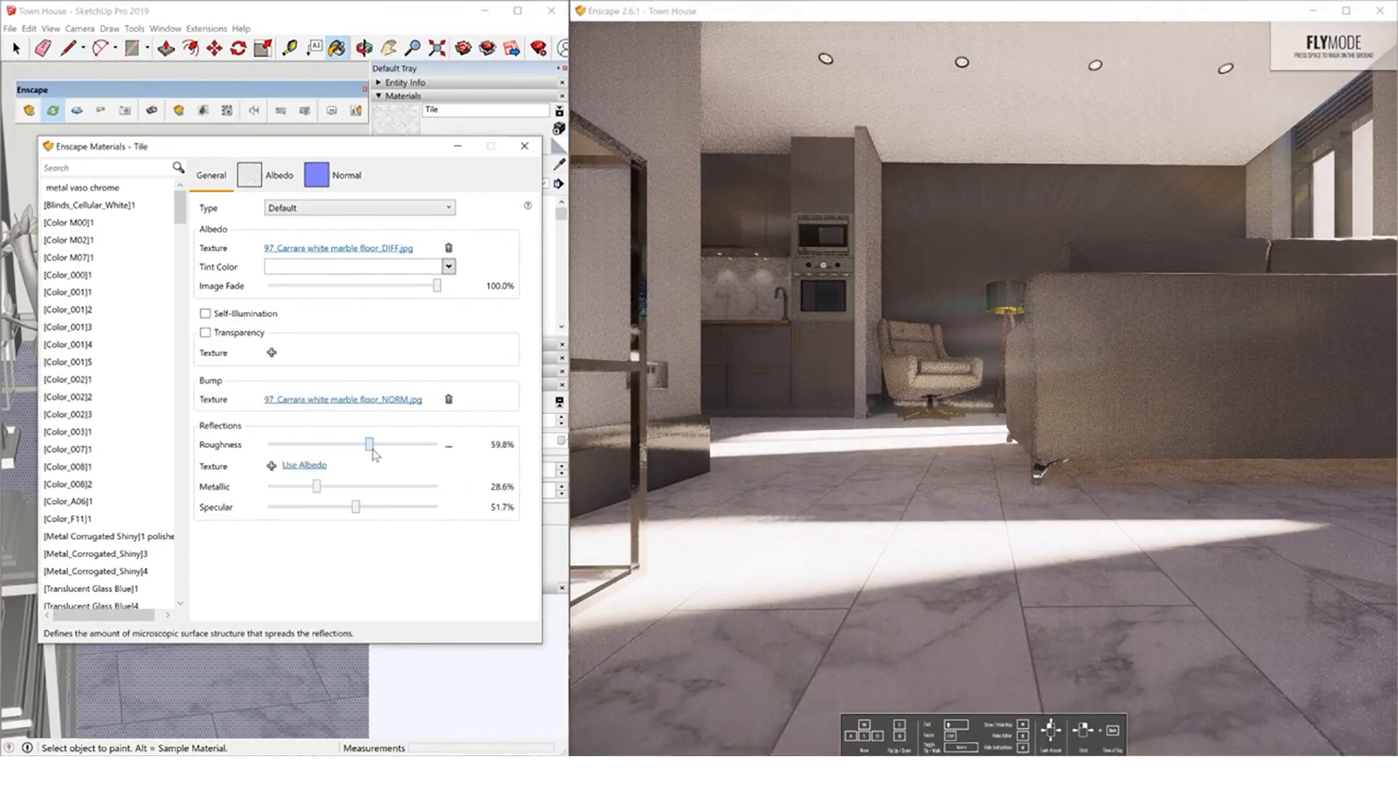
left_click_drag(369, 444, 326, 445)
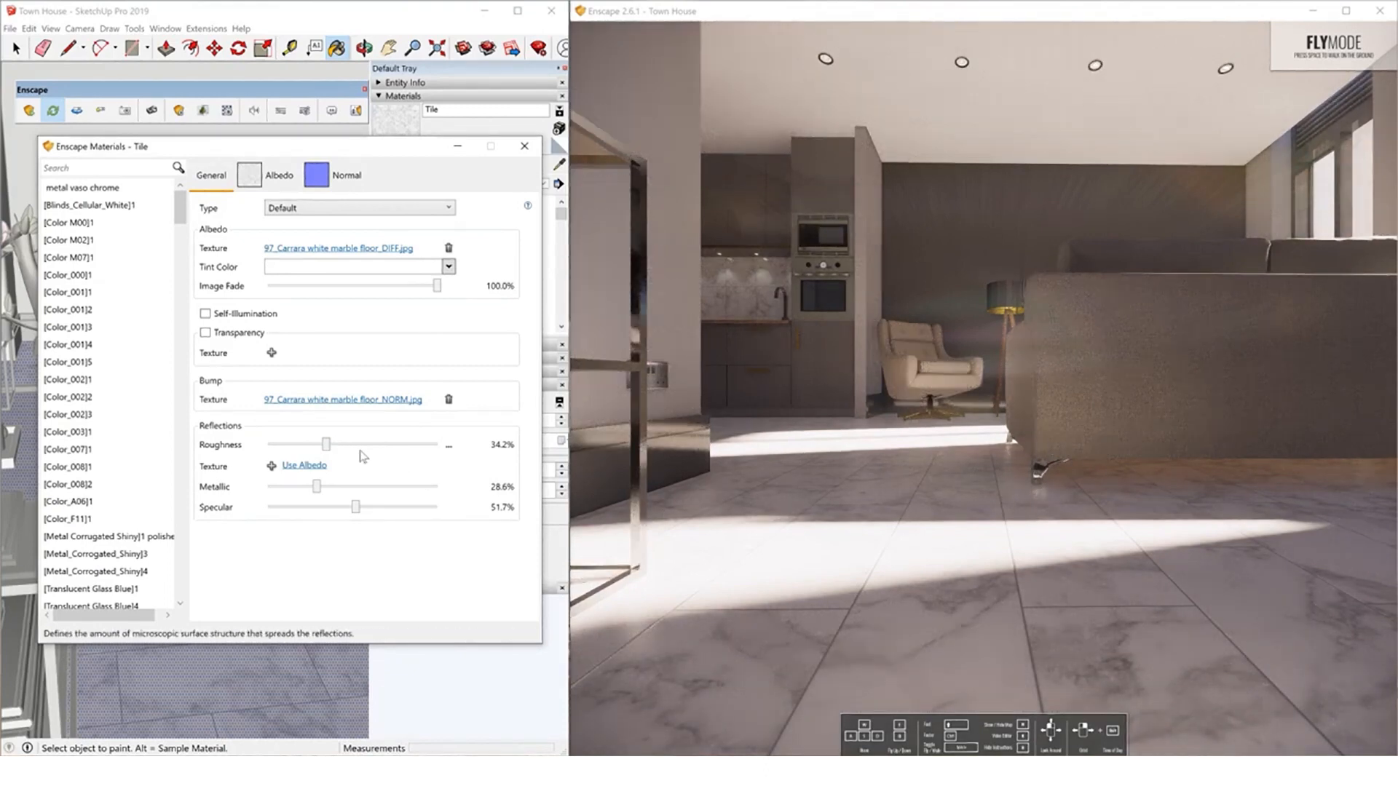
left_click_drag(325, 444, 284, 444)
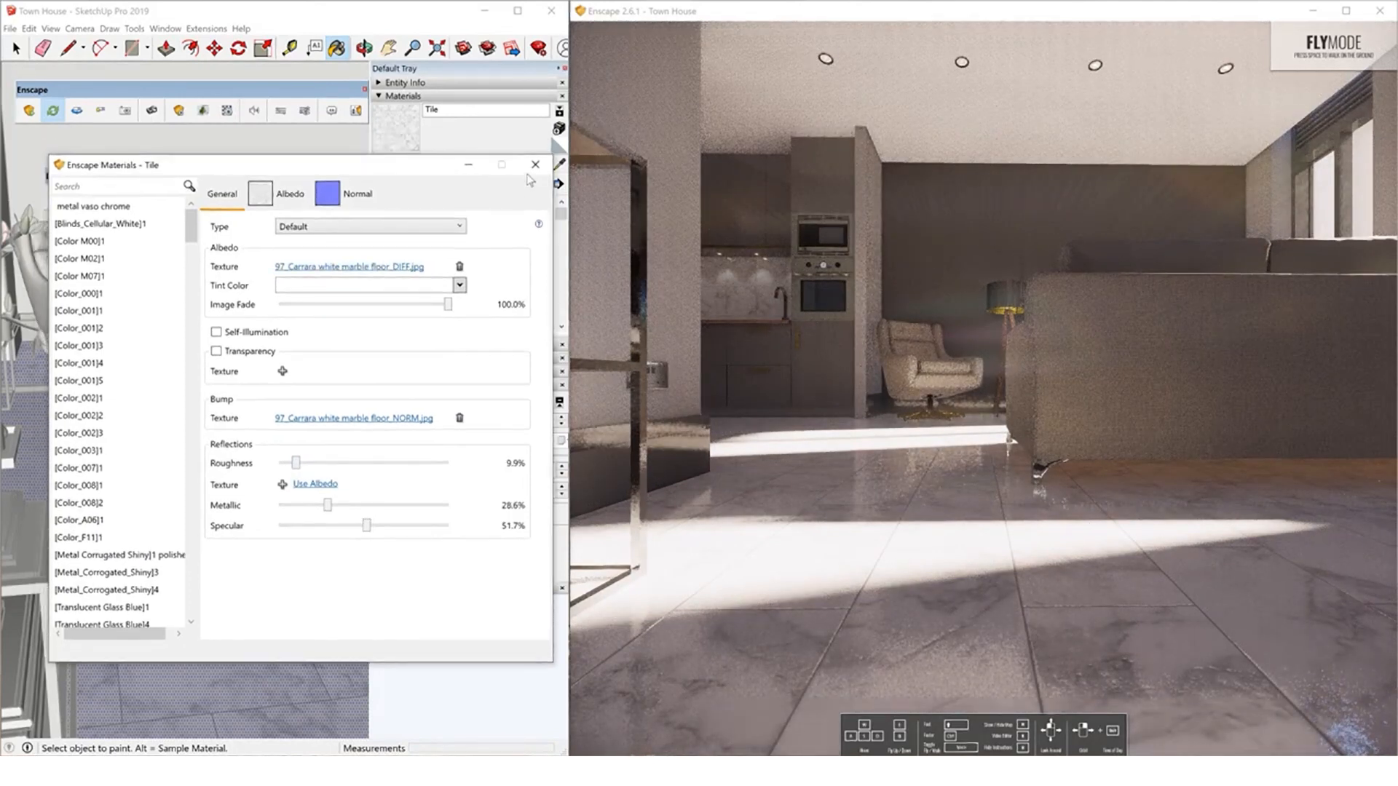
left_click(535, 163)
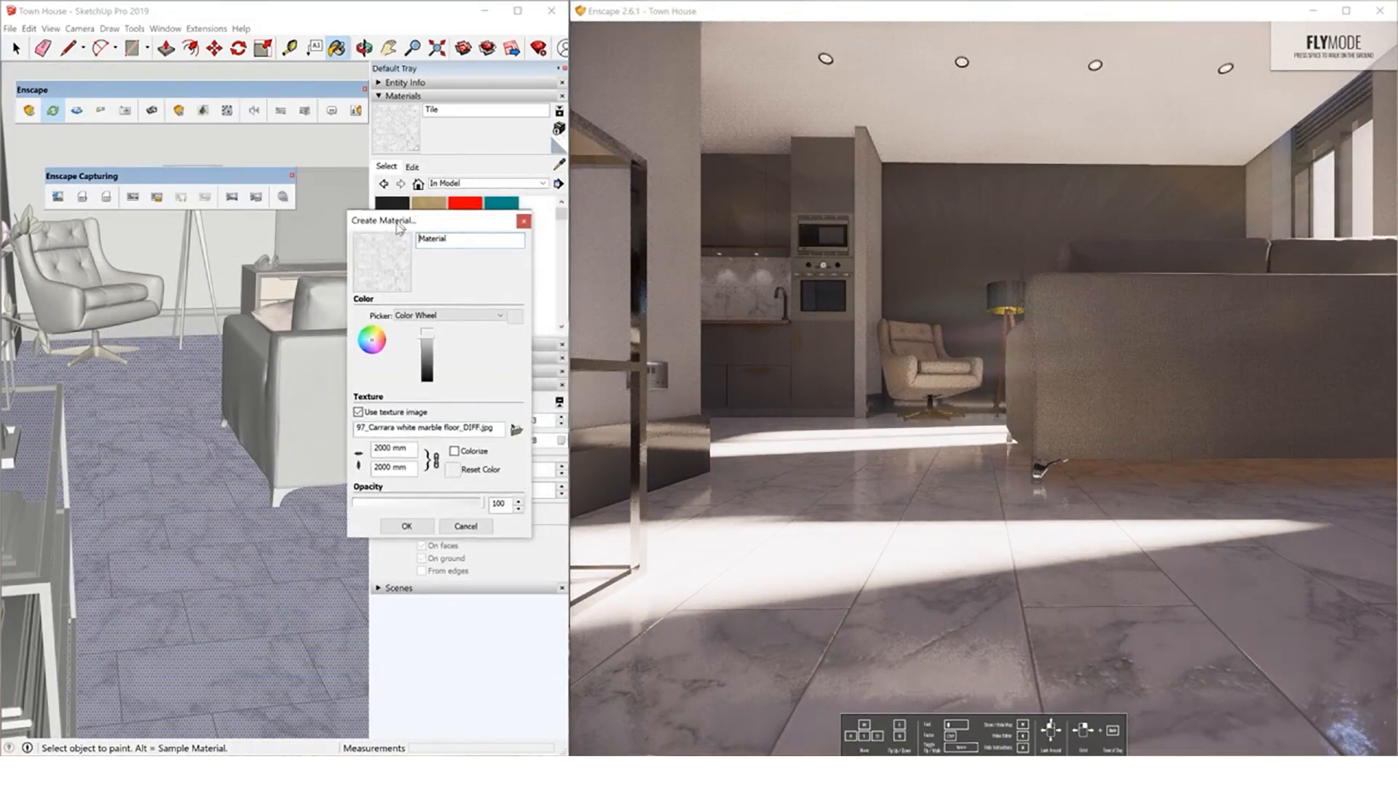
Create a Wooden Floor material from the herringbone parquet texture image.
type("Wooden Floor")
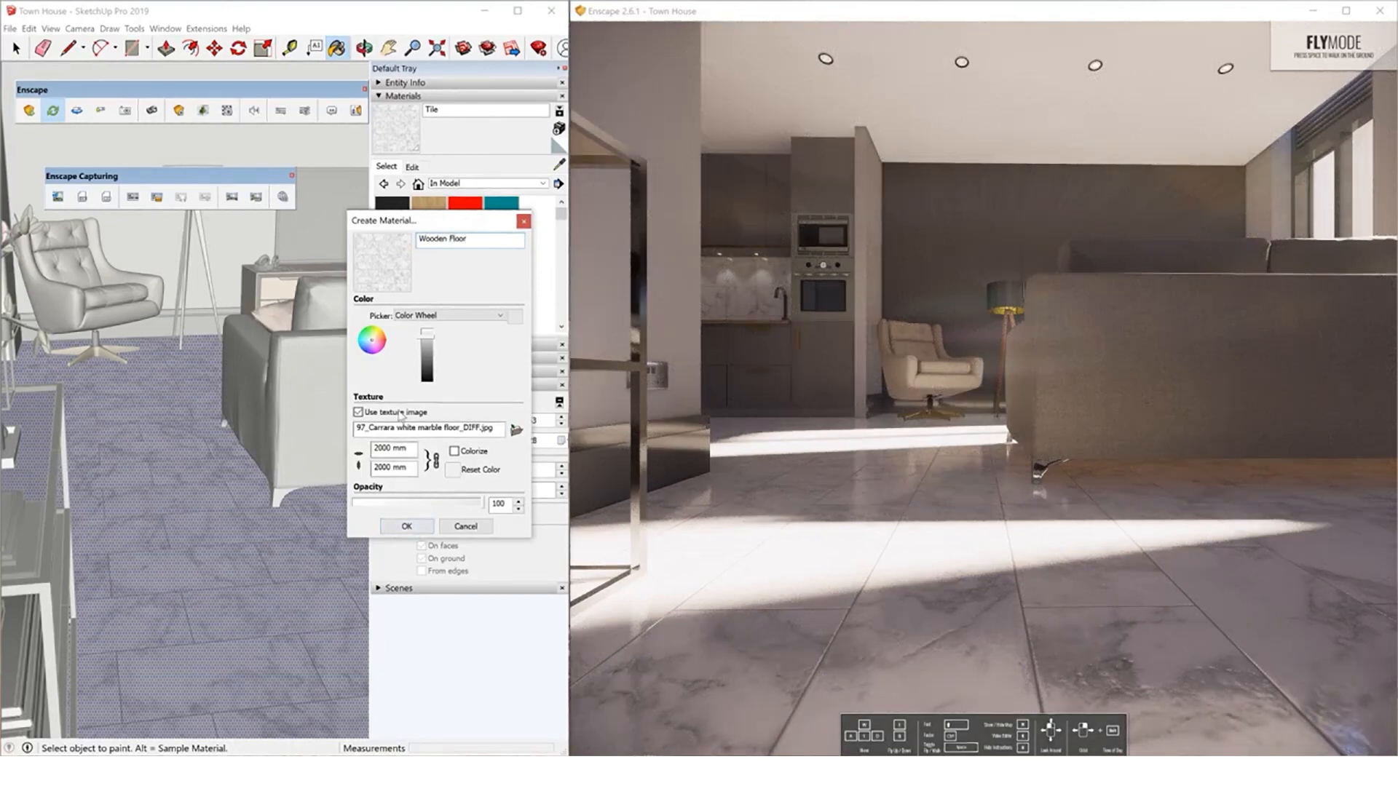
left_click(515, 429)
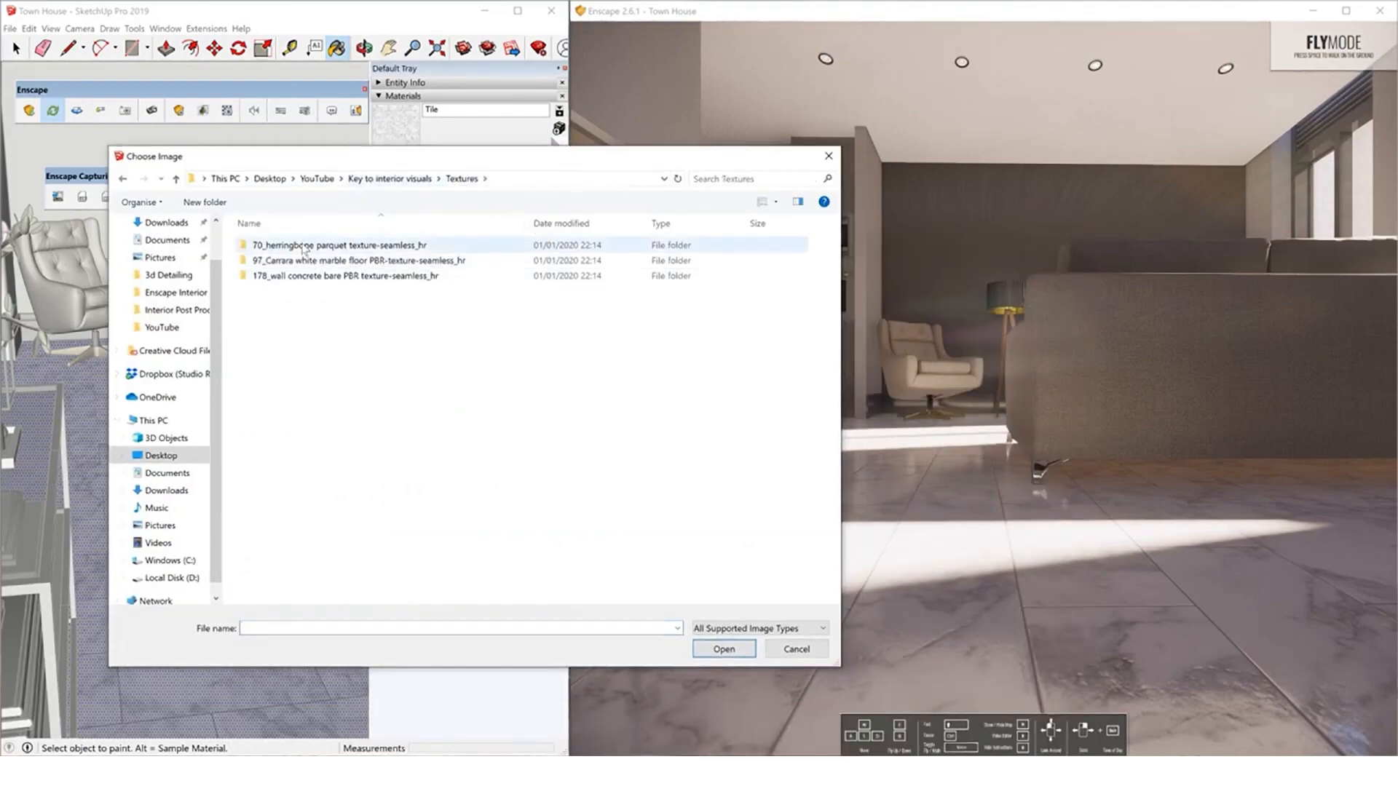
double_click(305, 244)
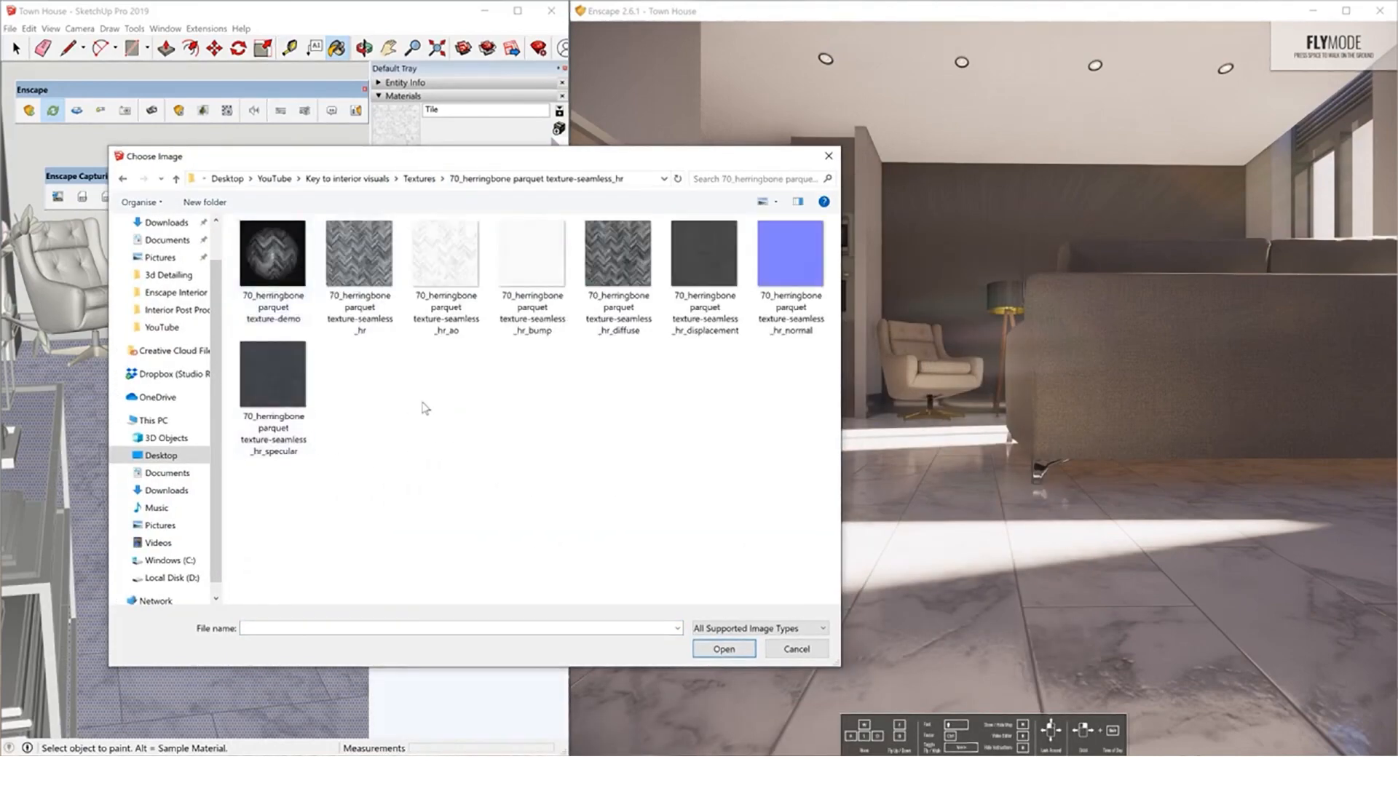
left_click(359, 253)
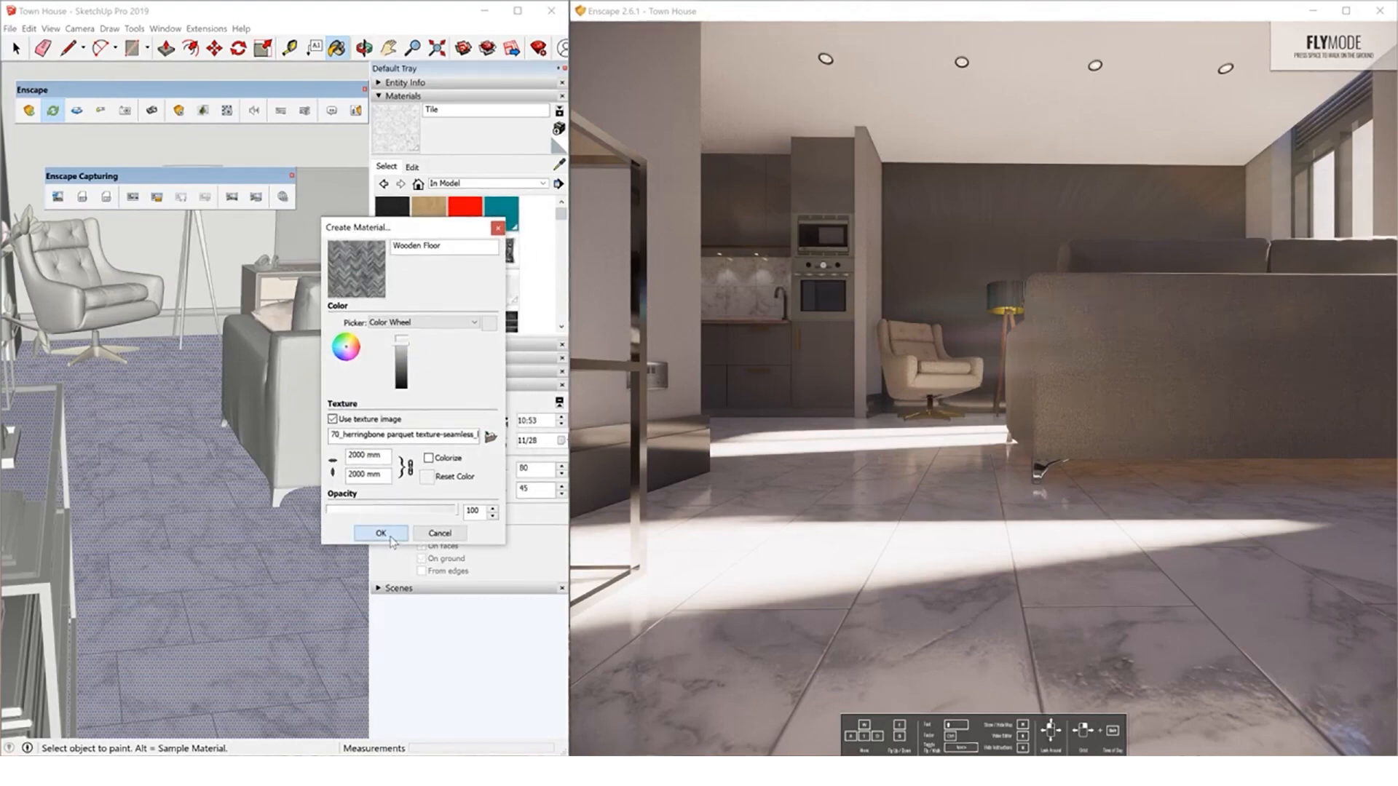
left_click(380, 533)
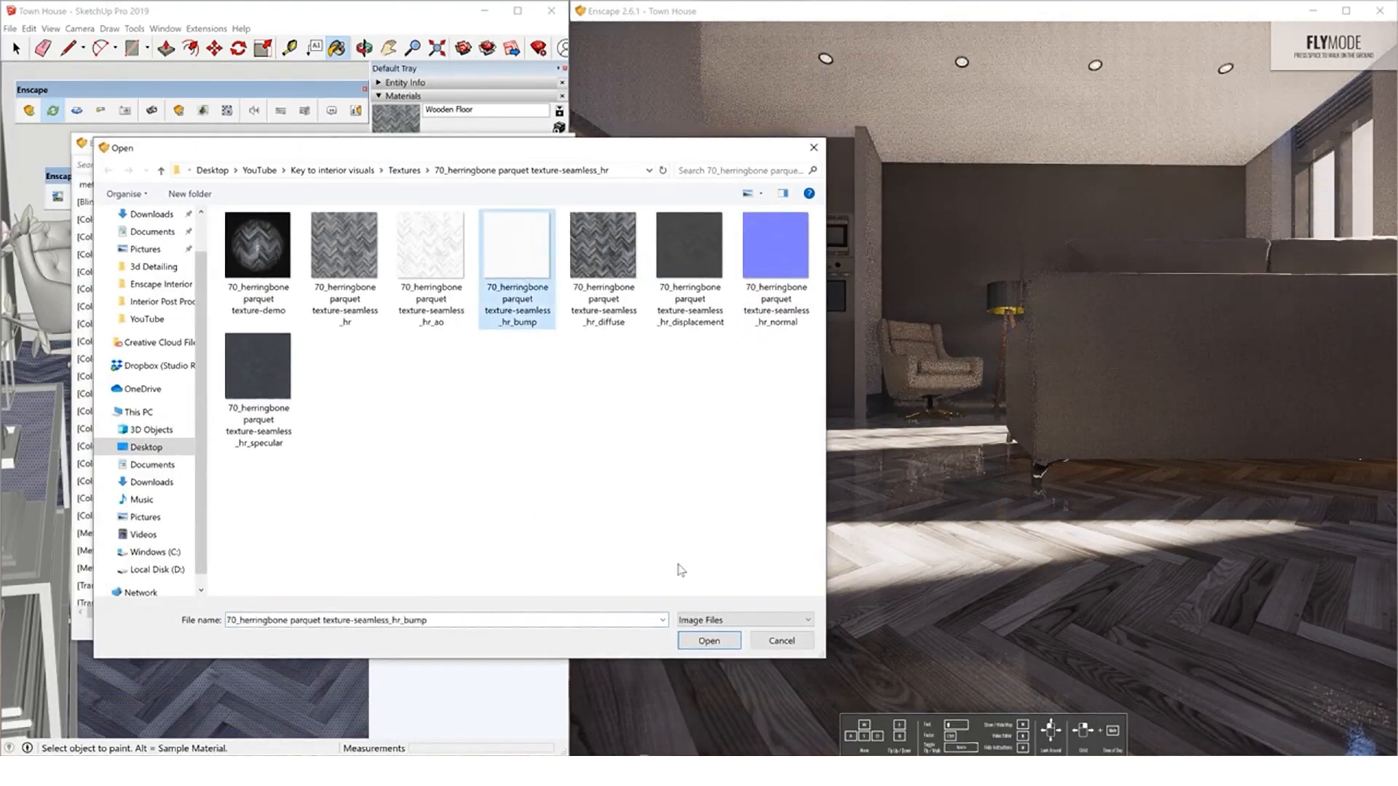
Load texture-seamless_hr_bump as the Wooden Floor bump map and move the window aside.
left_click(709, 640)
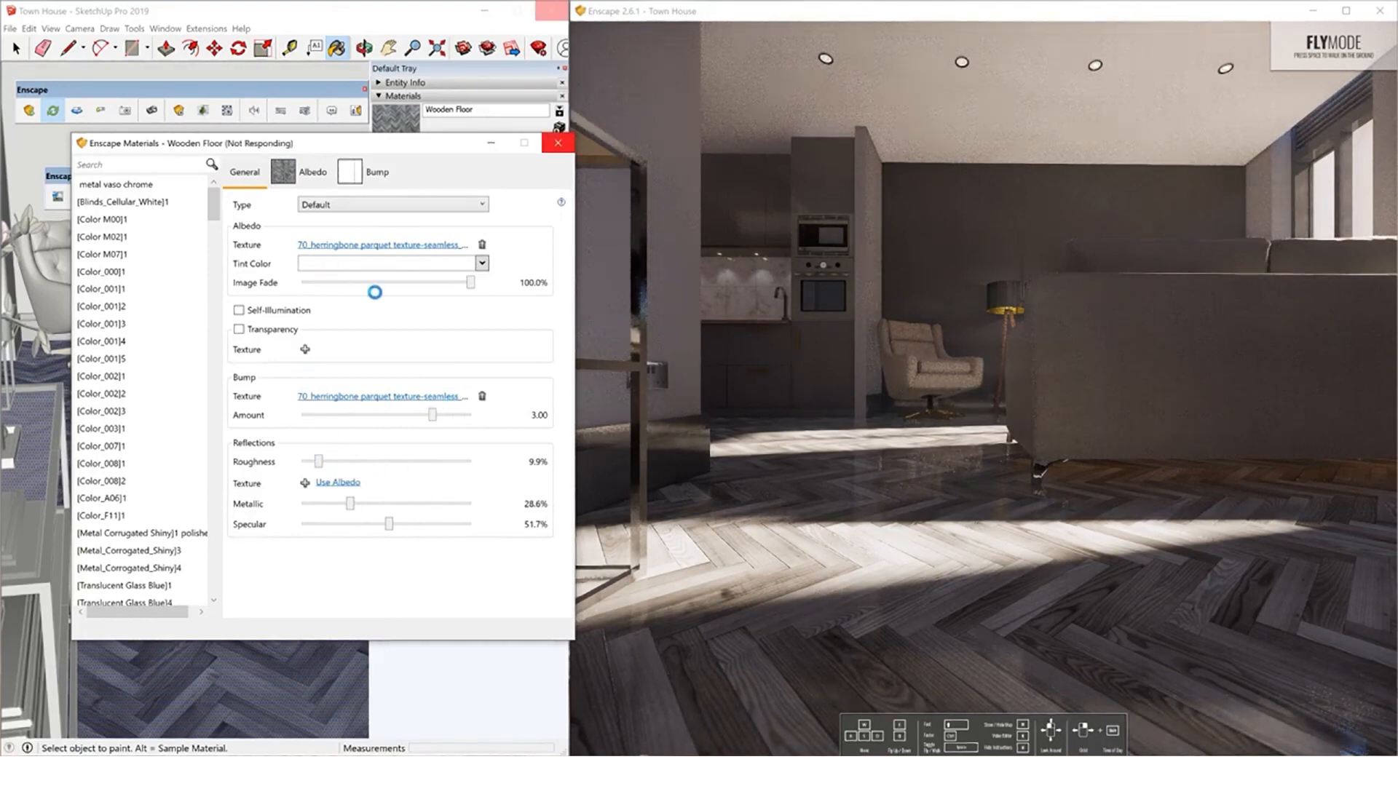
left_click_drag(374, 291, 470, 282)
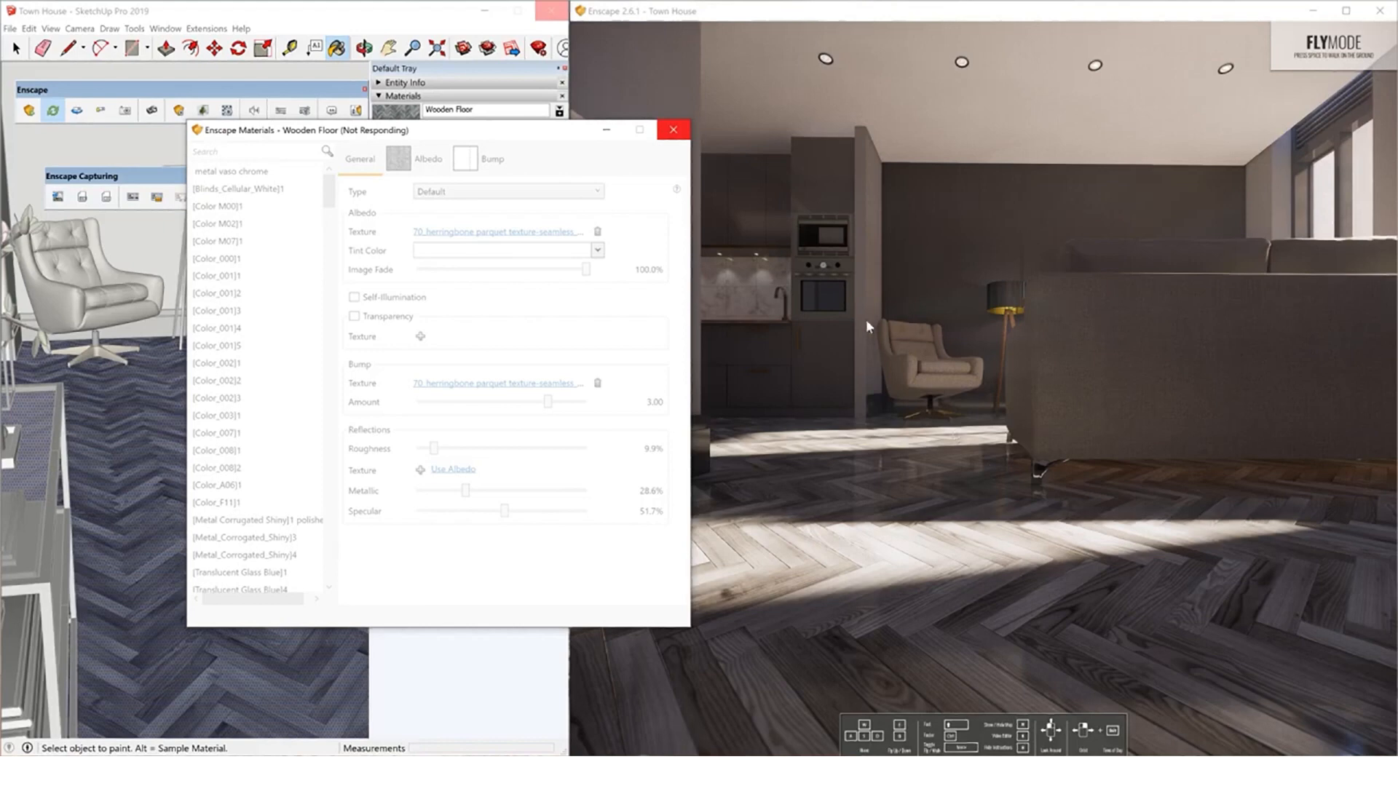
mouse_move(924, 483)
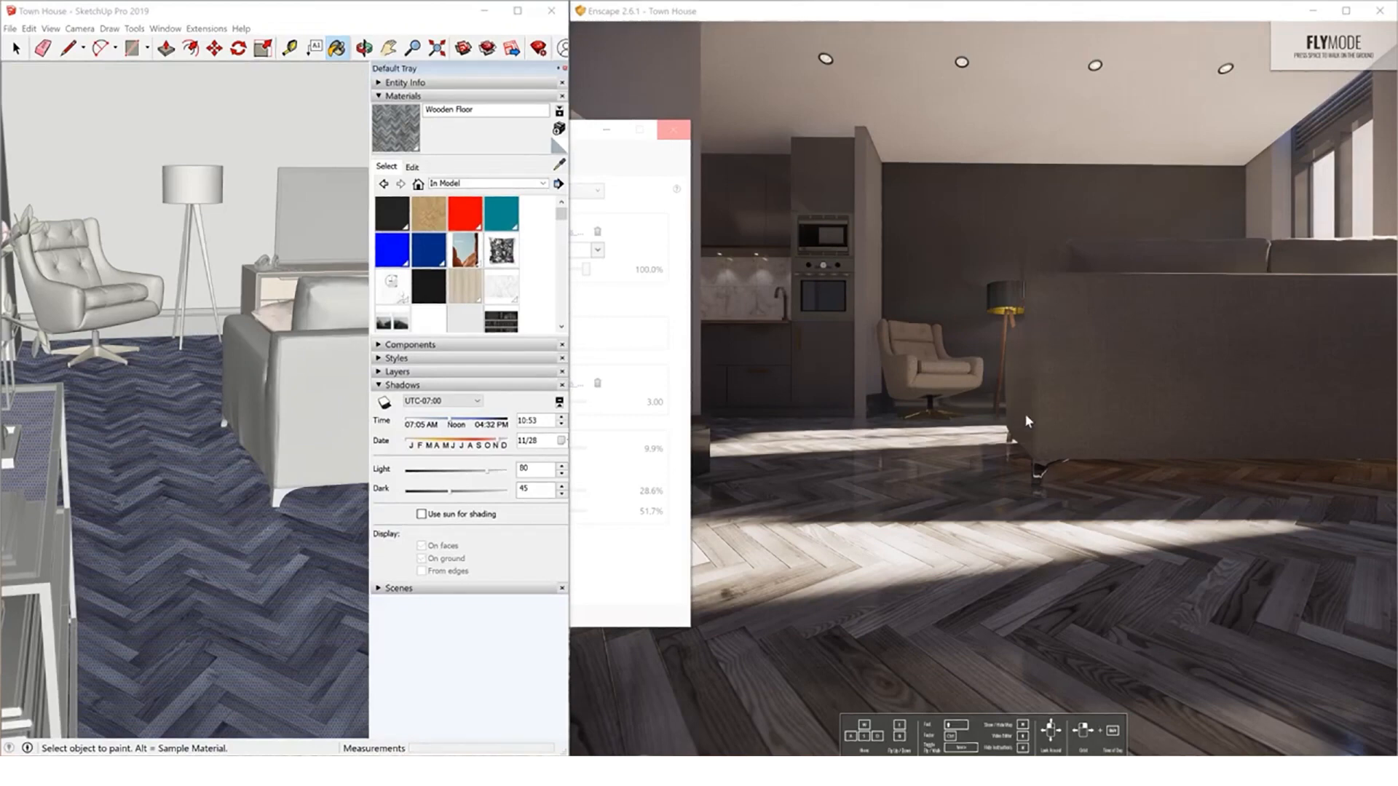
mouse_move(585, 131)
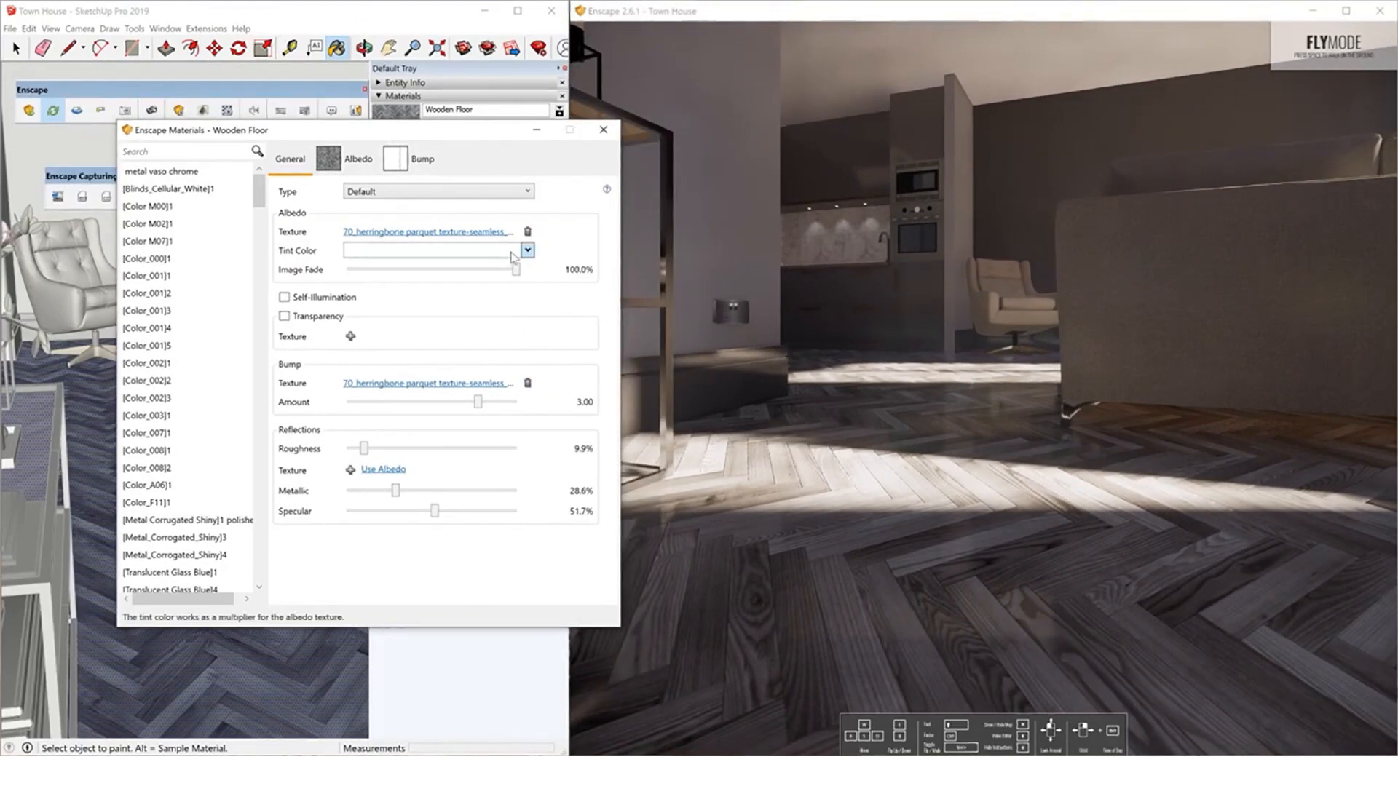
Set the Wooden Floor's Albedo Image Fade to about 53% for a whitewashed grey parquet.
left_click_drag(526, 270, 437, 269)
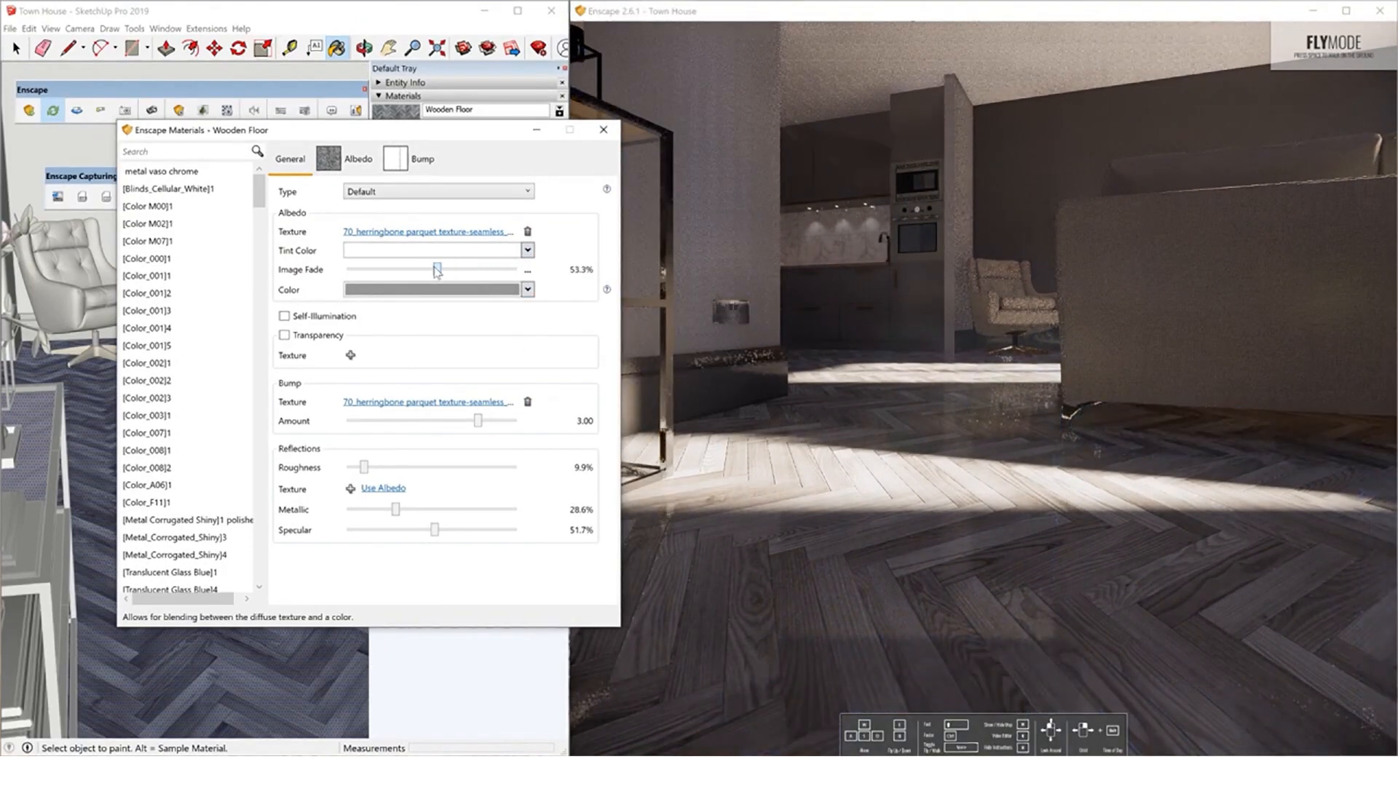
left_click_drag(436, 269, 445, 270)
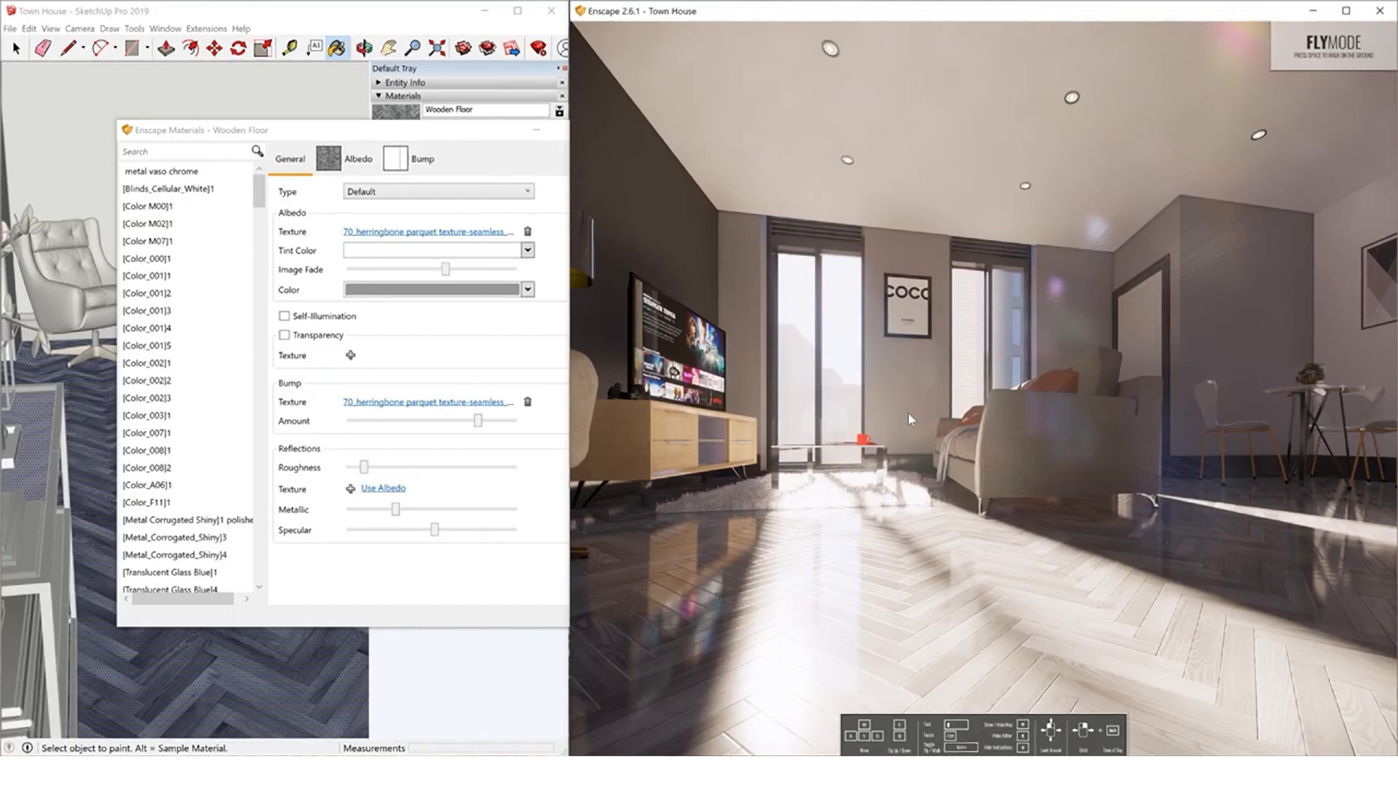
mouse_move(956, 431)
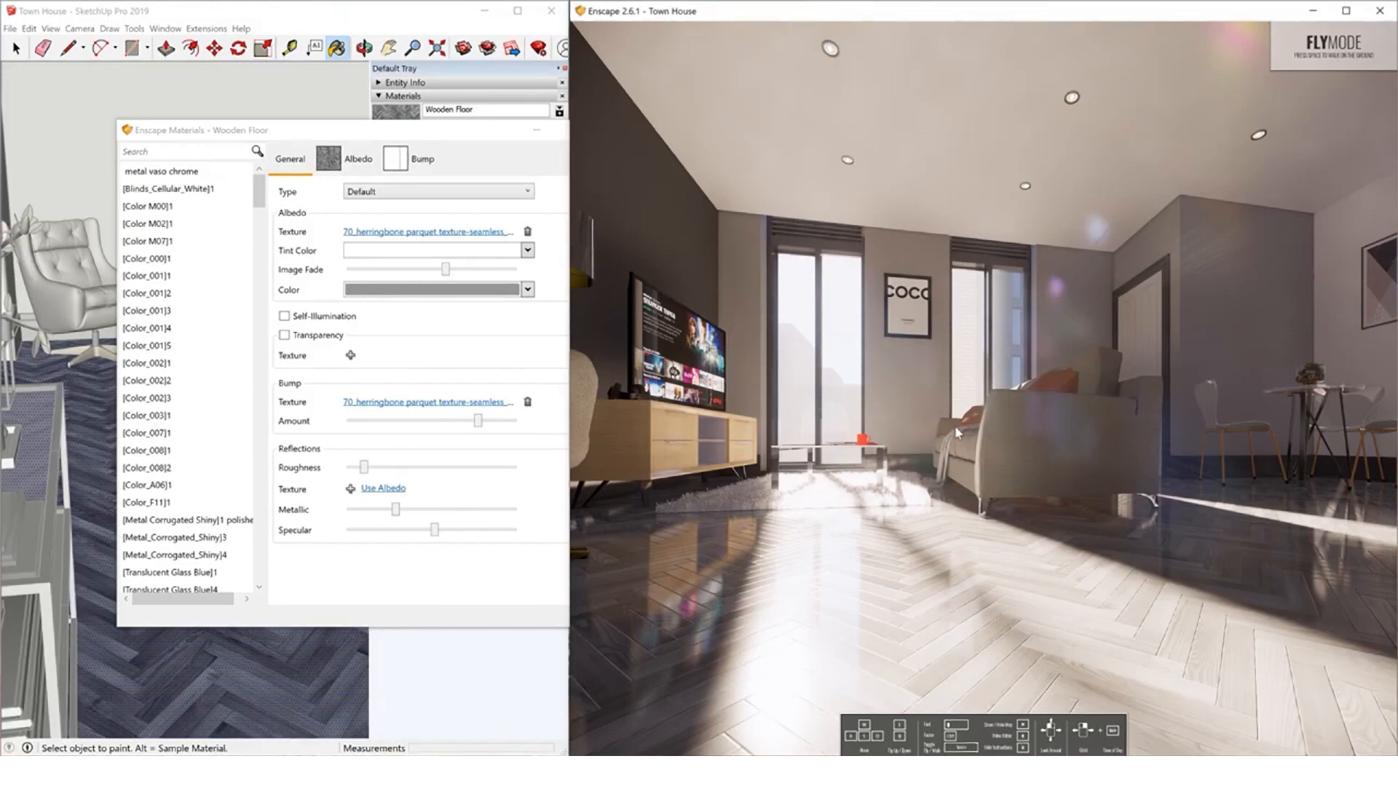
mouse_move(693, 599)
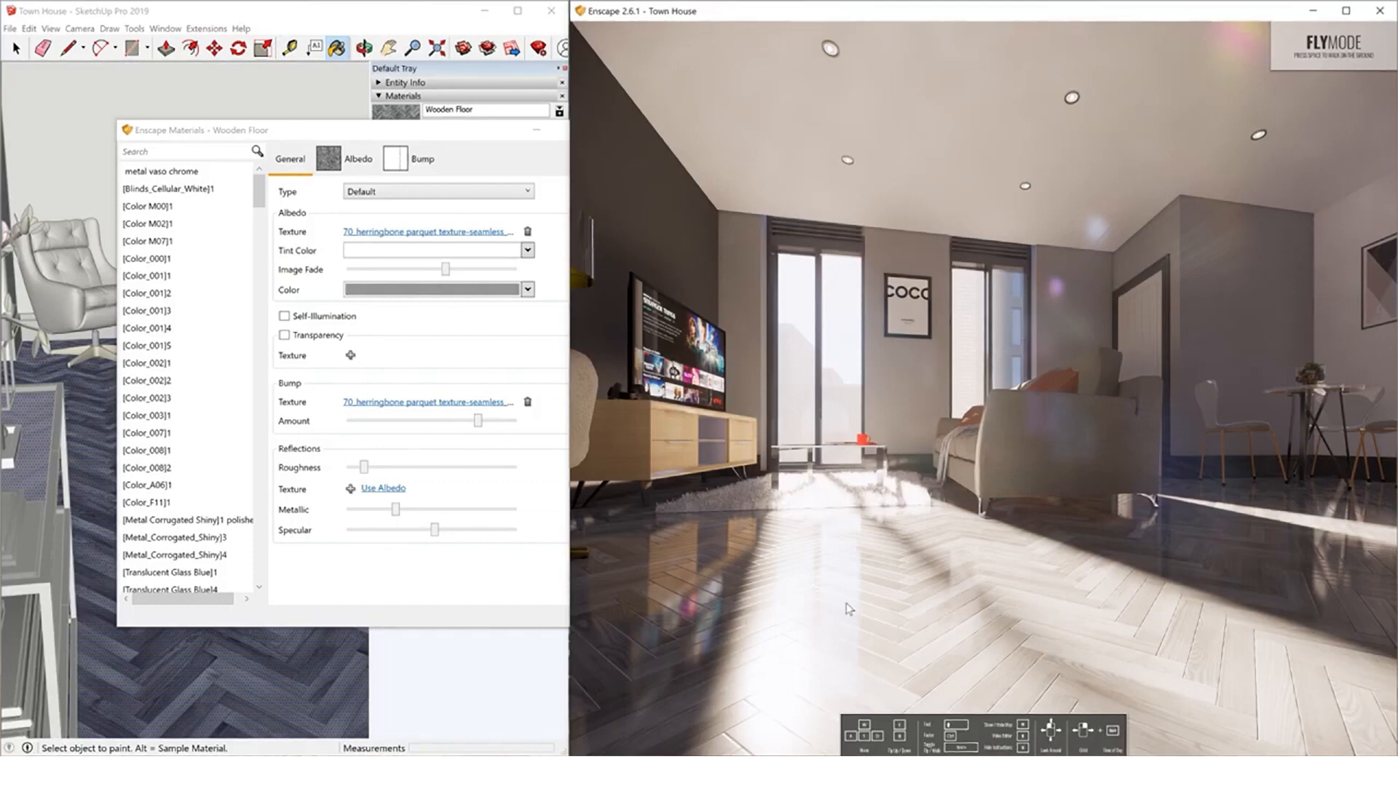
mouse_move(873, 629)
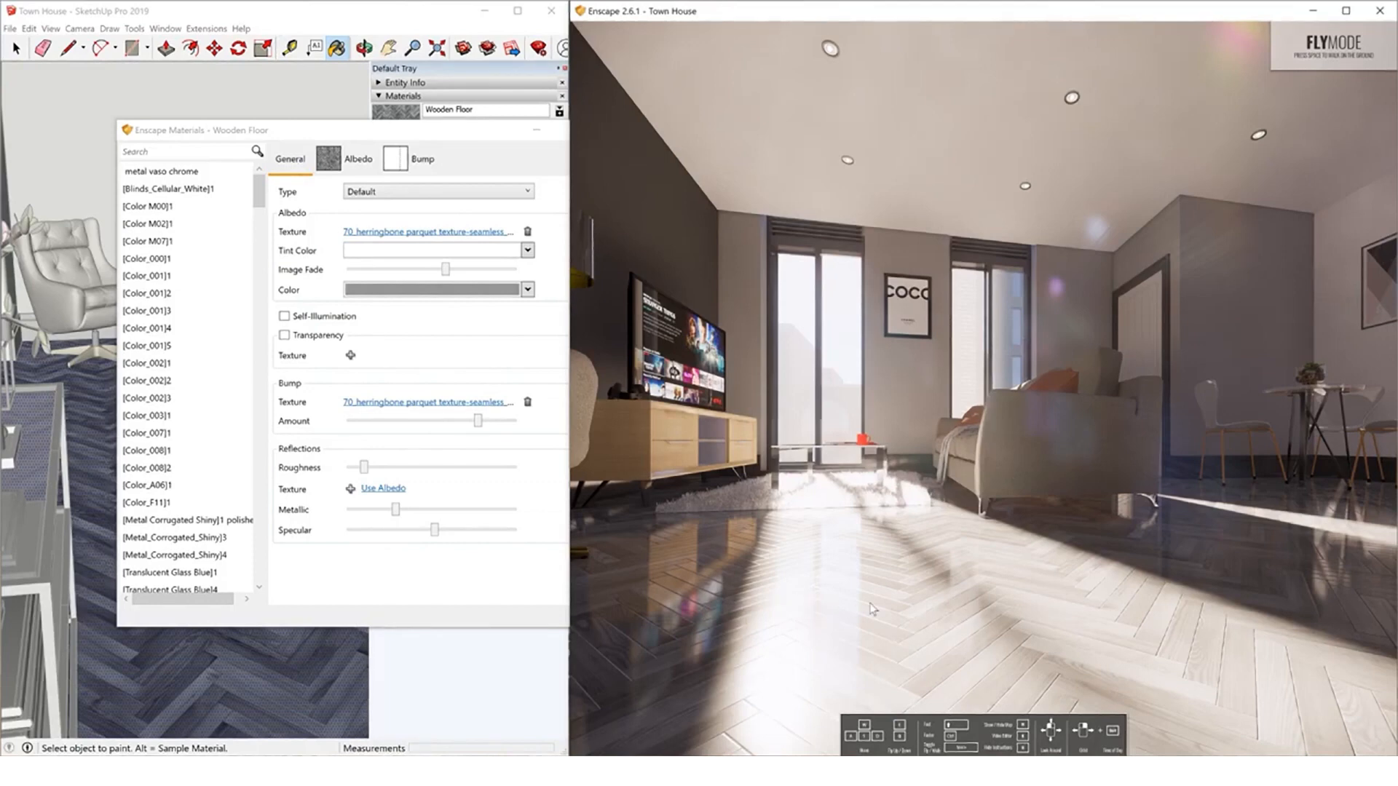